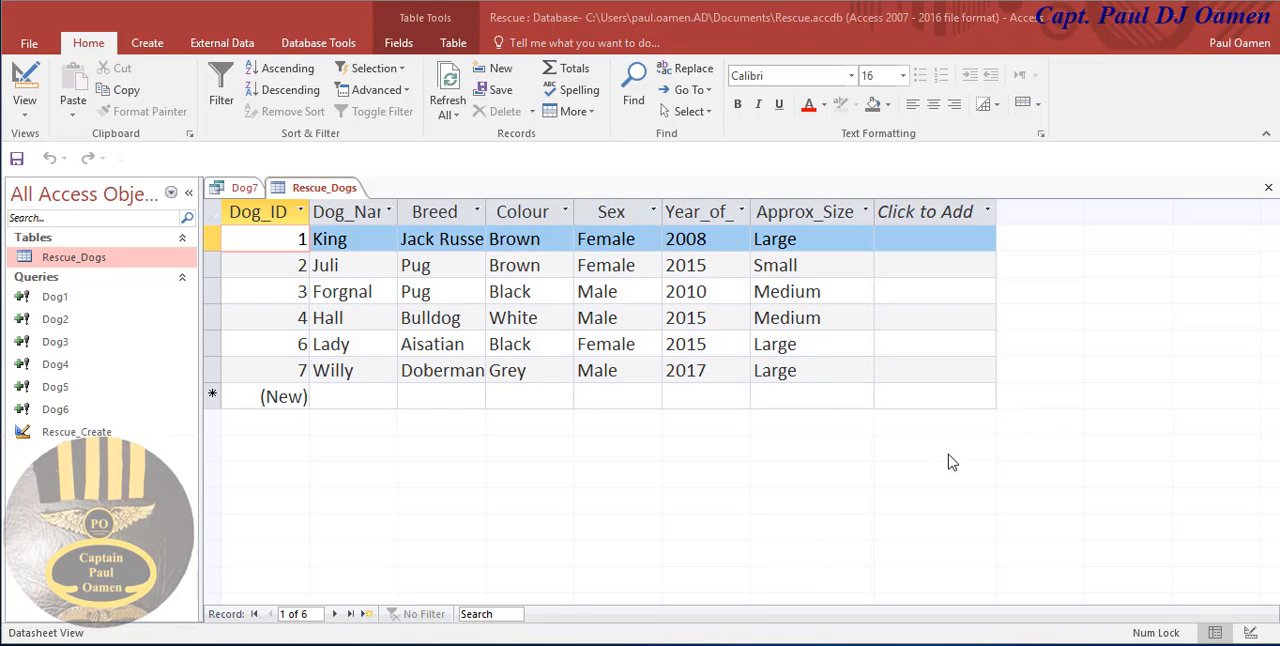
{"action": "mouse_move", "coordinate": [858, 508]}
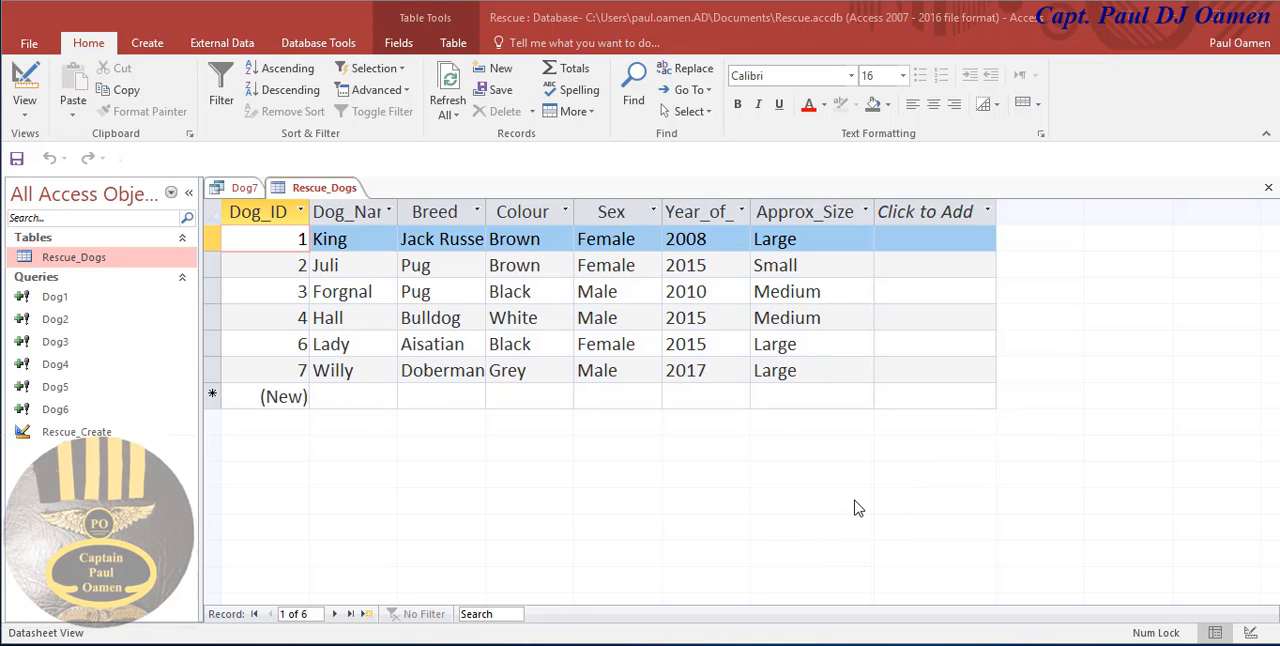
{"action": "mouse_move", "coordinate": [529, 467]}
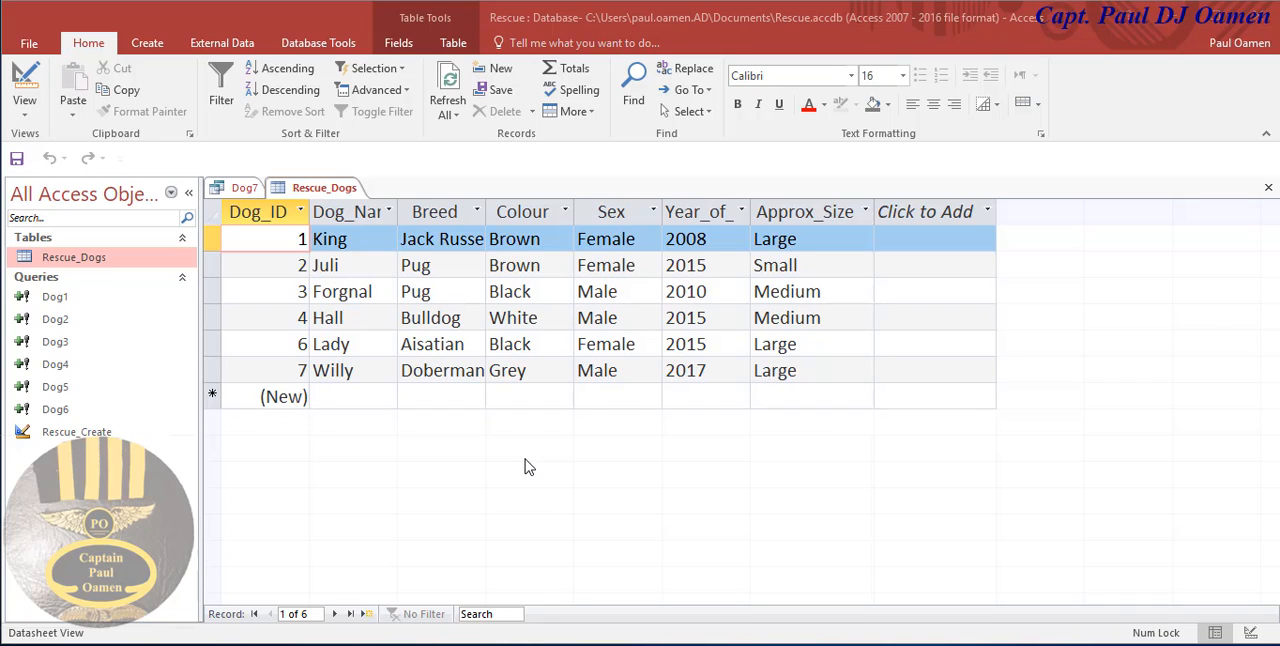
{"action": "mouse_move", "coordinate": [362, 272]}
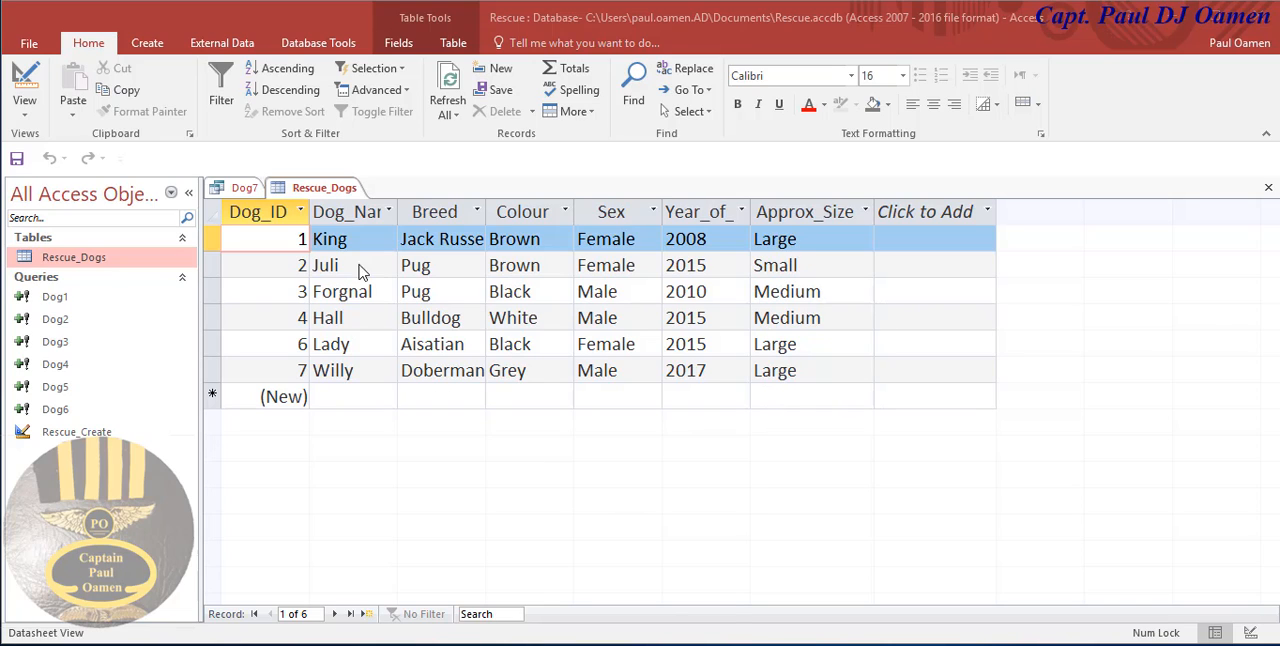
{"action": "mouse_move", "coordinate": [810, 235]}
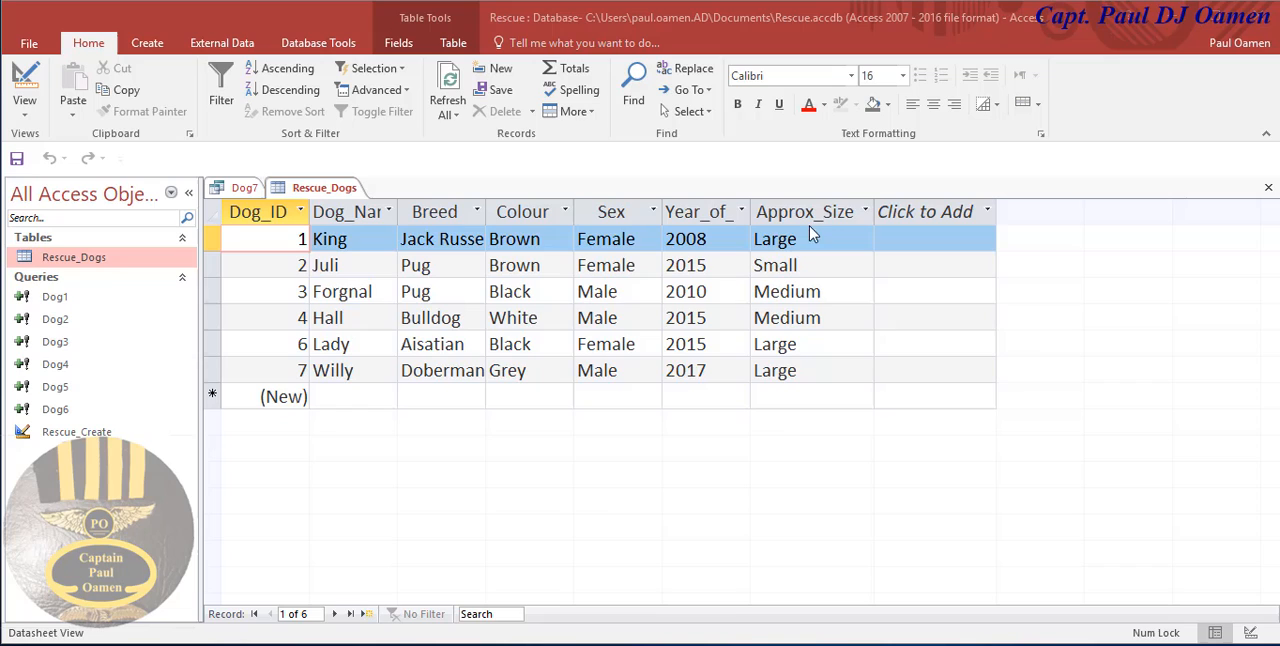
{"action": "mouse_move", "coordinate": [845, 448]}
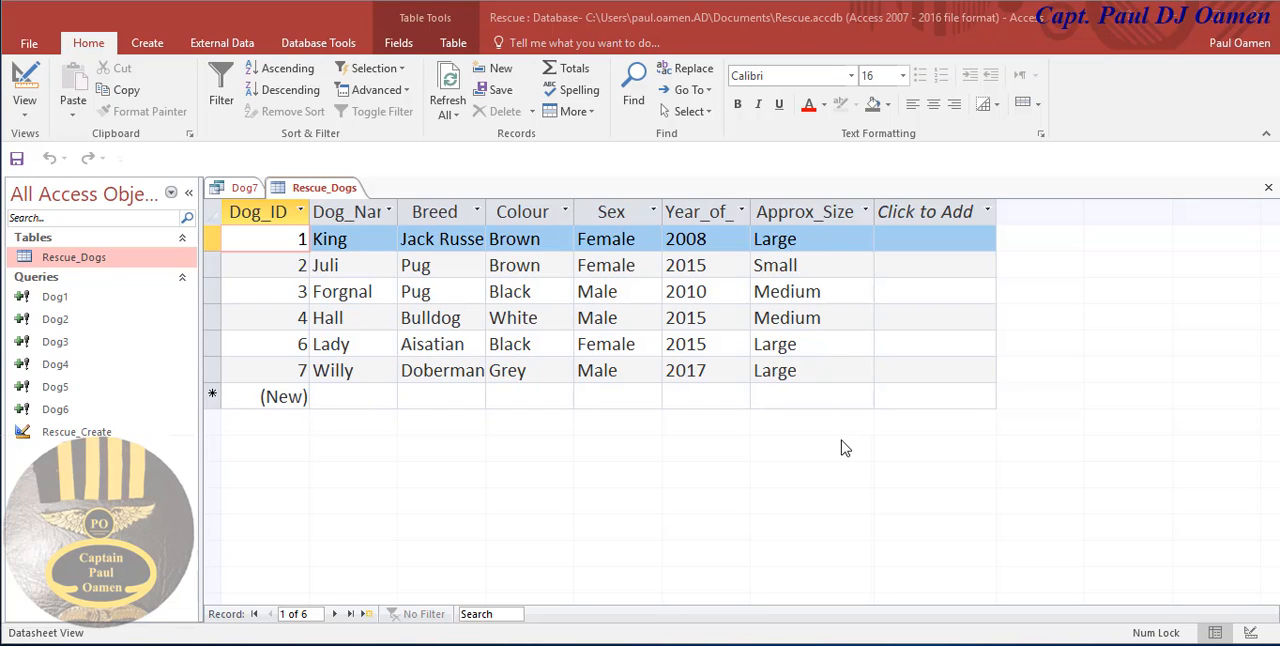
{"action": "mouse_move", "coordinate": [333, 243]}
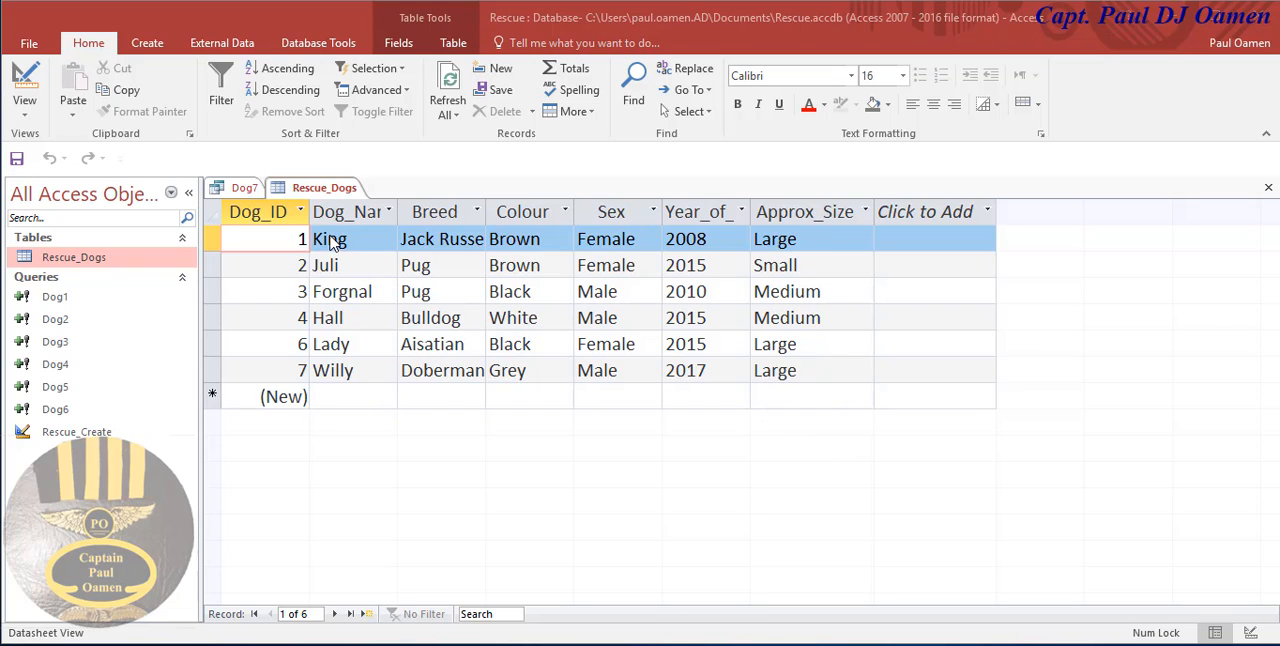
{"action": "mouse_move", "coordinate": [1269, 188]}
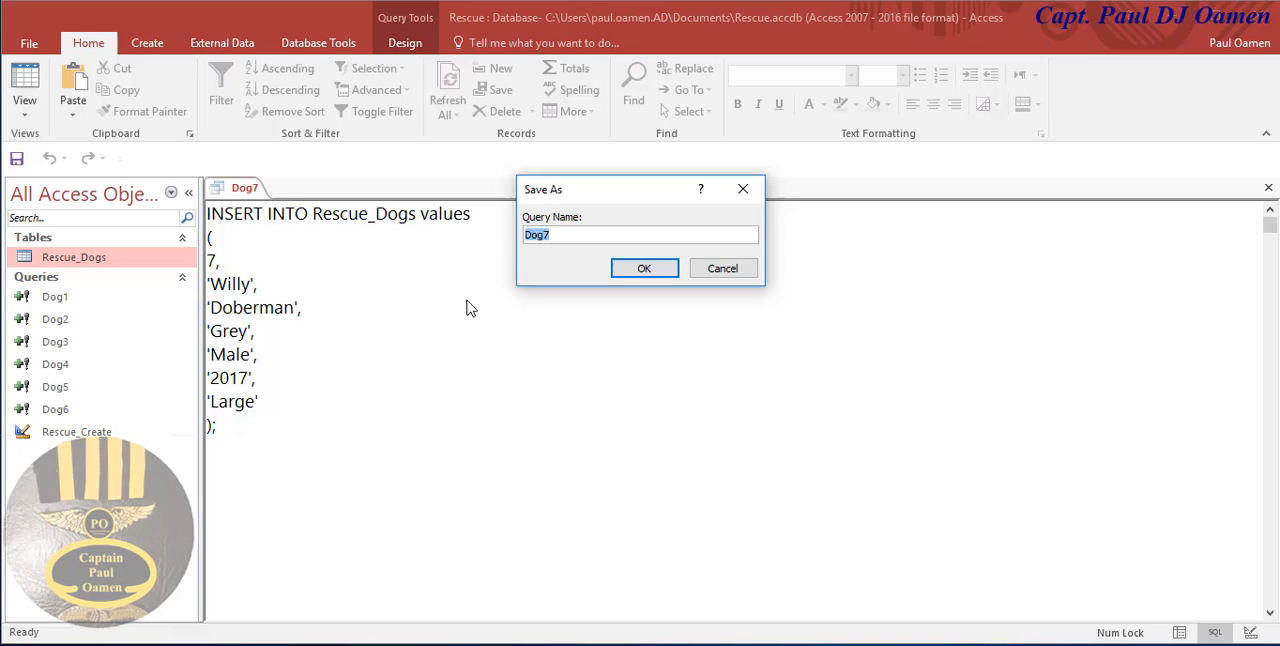
Save the Dog7 query and begin creating a new query
{"action": "left_click", "coordinate": [644, 268]}
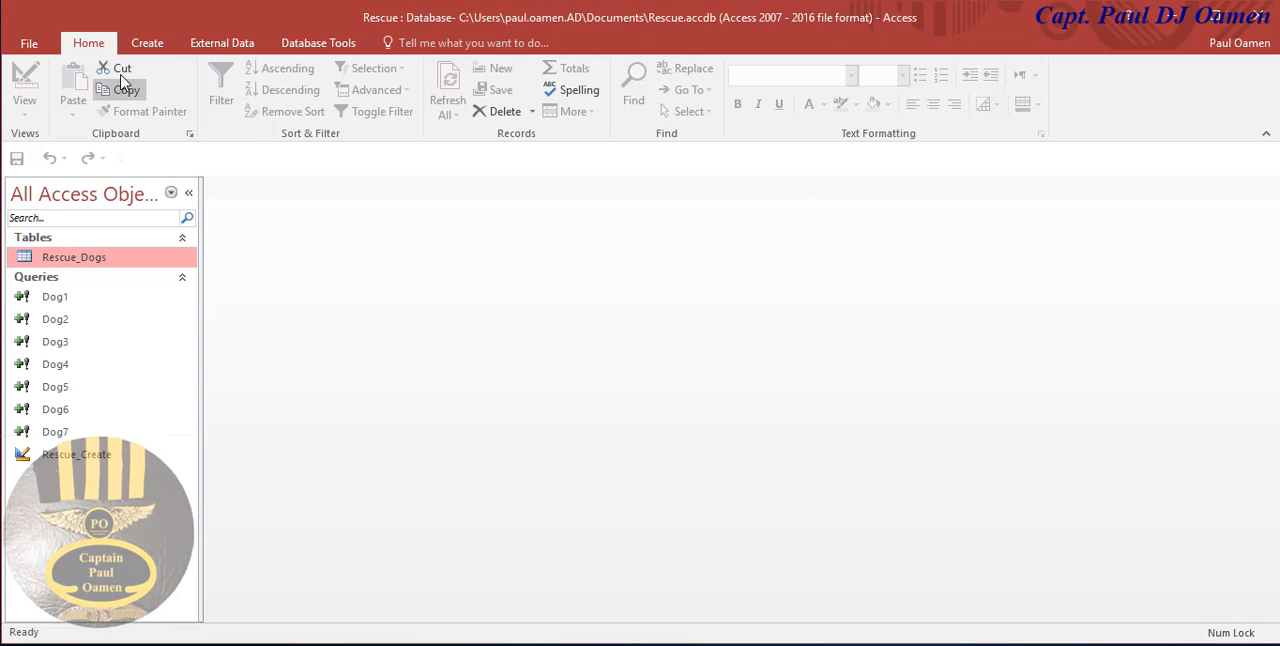
{"action": "left_click", "coordinate": [147, 42]}
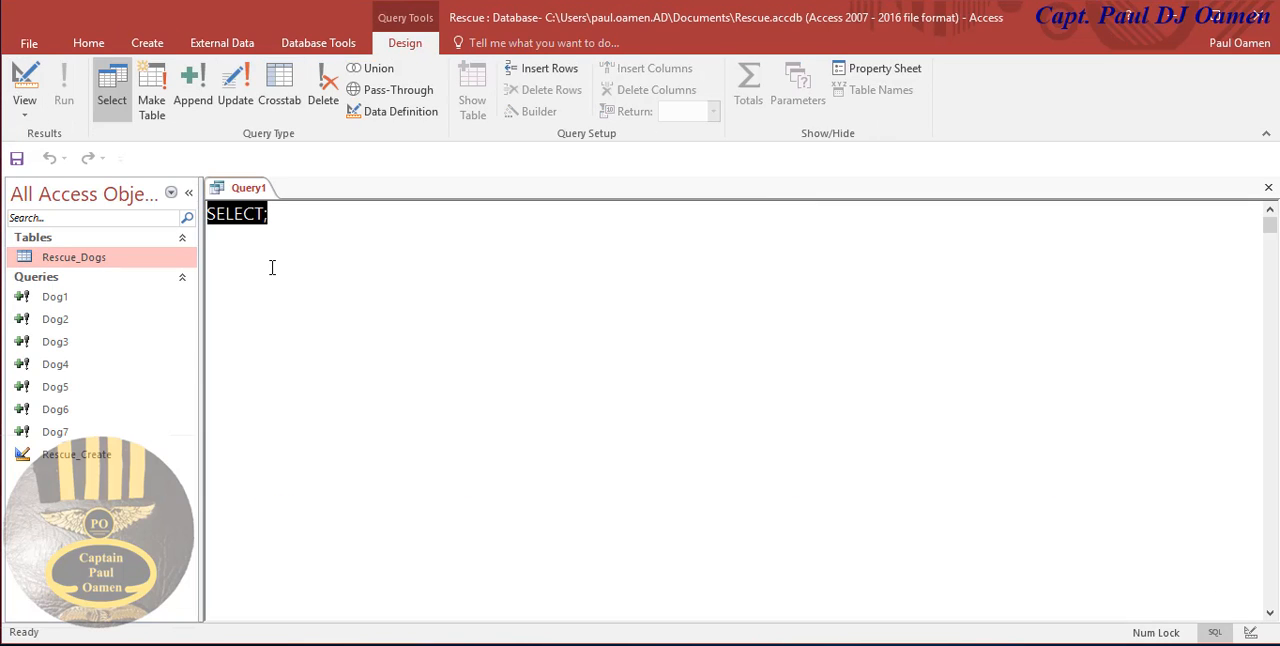
{"action": "mouse_move", "coordinate": [302, 205]}
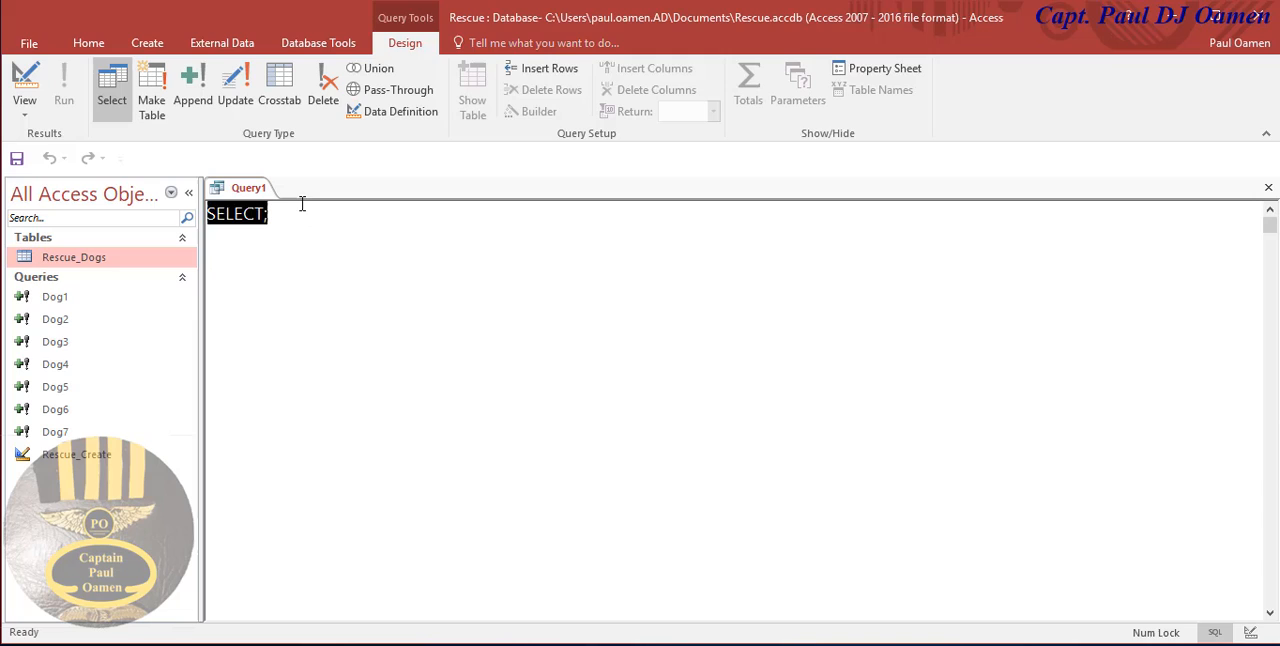
Write SQL selecting all Rescue_Dogs records WHERE Approx_Size = 'Large'
{"action": "left_click", "coordinate": [268, 214]}
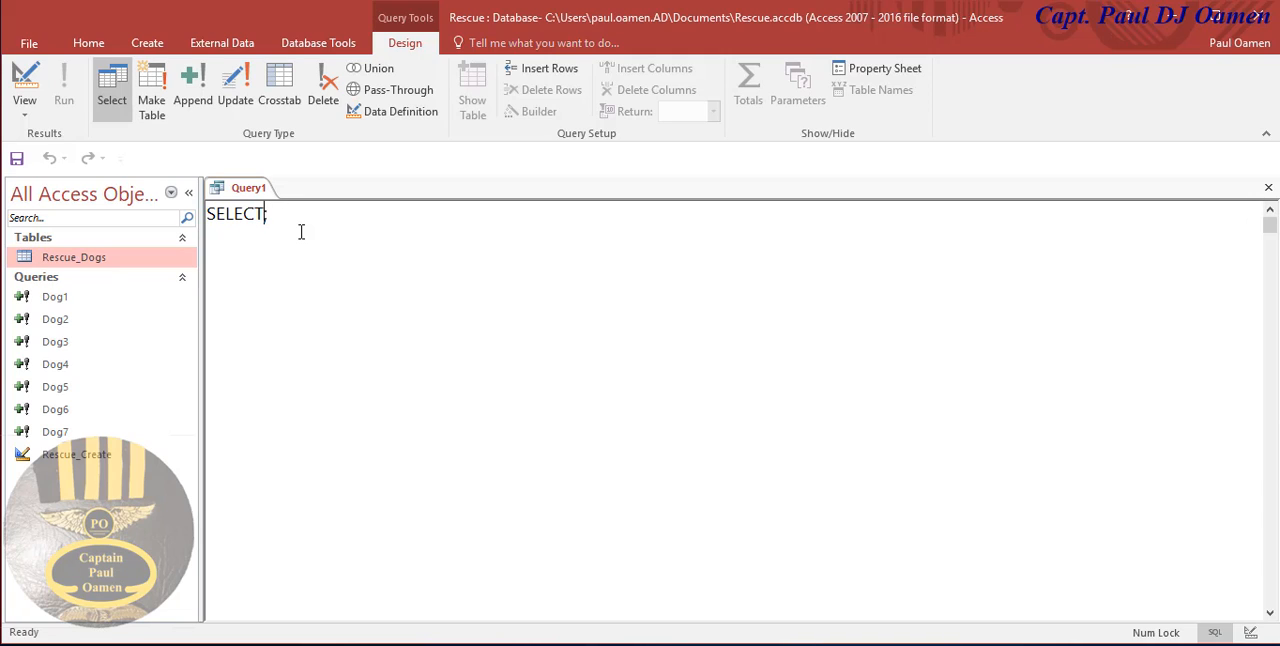
{"action": "type", "text": "*"}
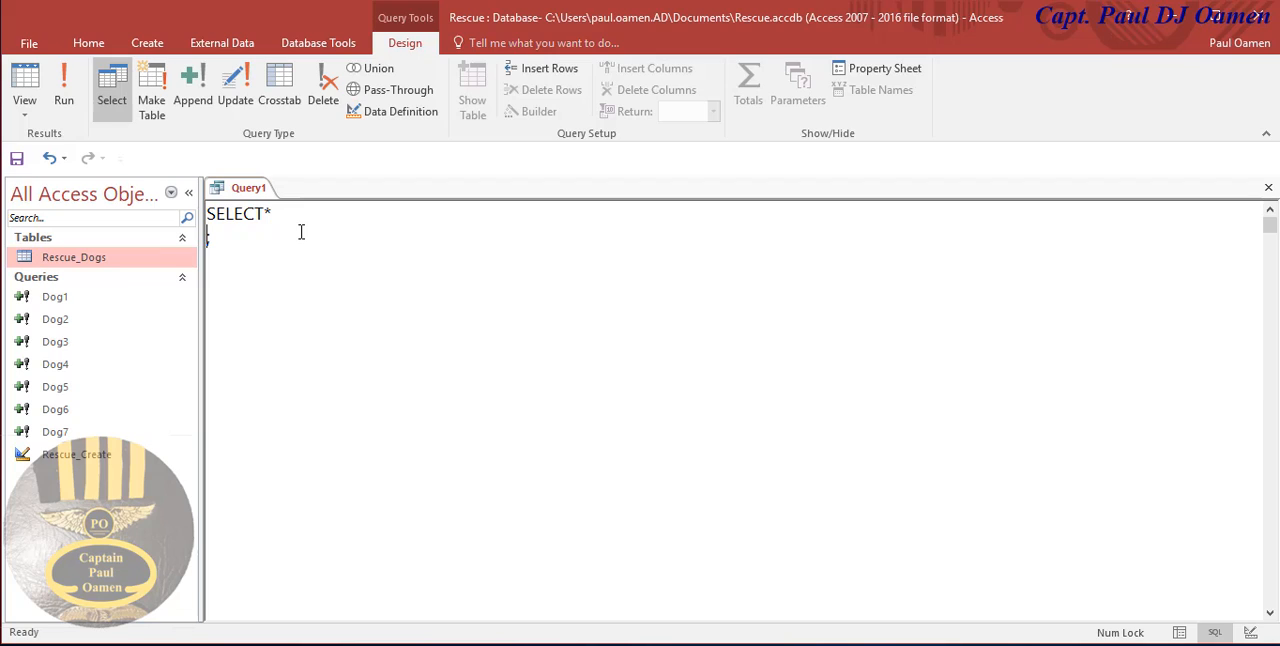
{"action": "type", "text": "FROM"}
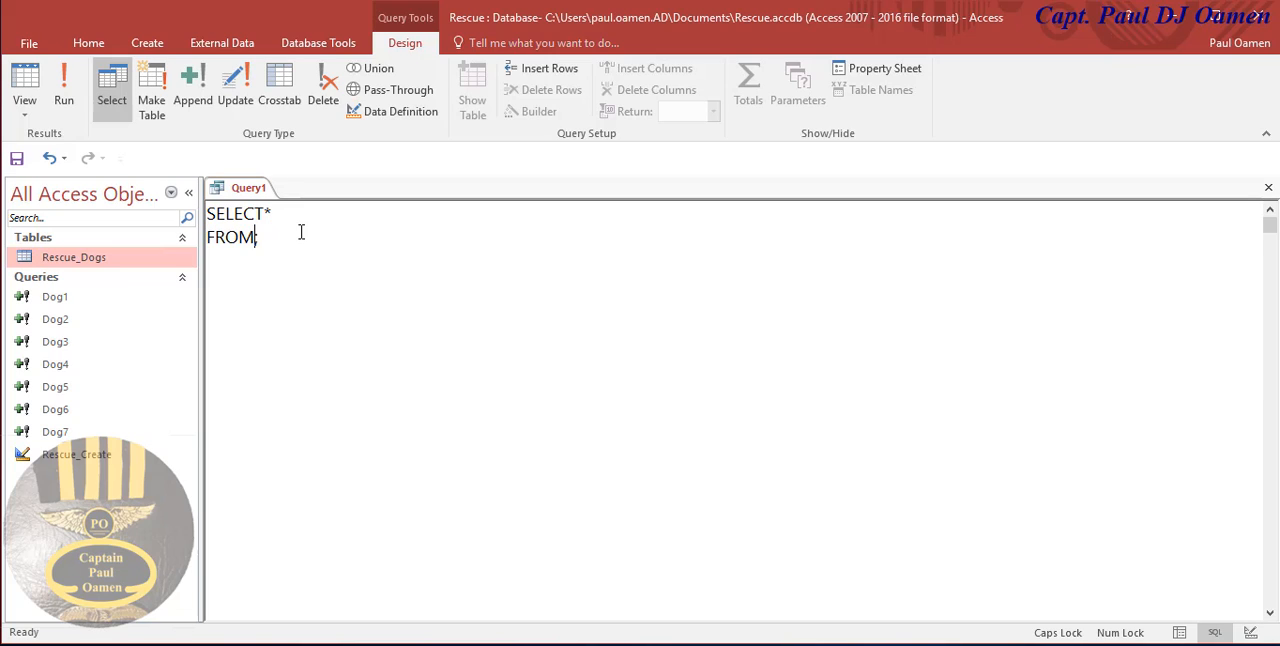
{"action": "type", "text": ";"}
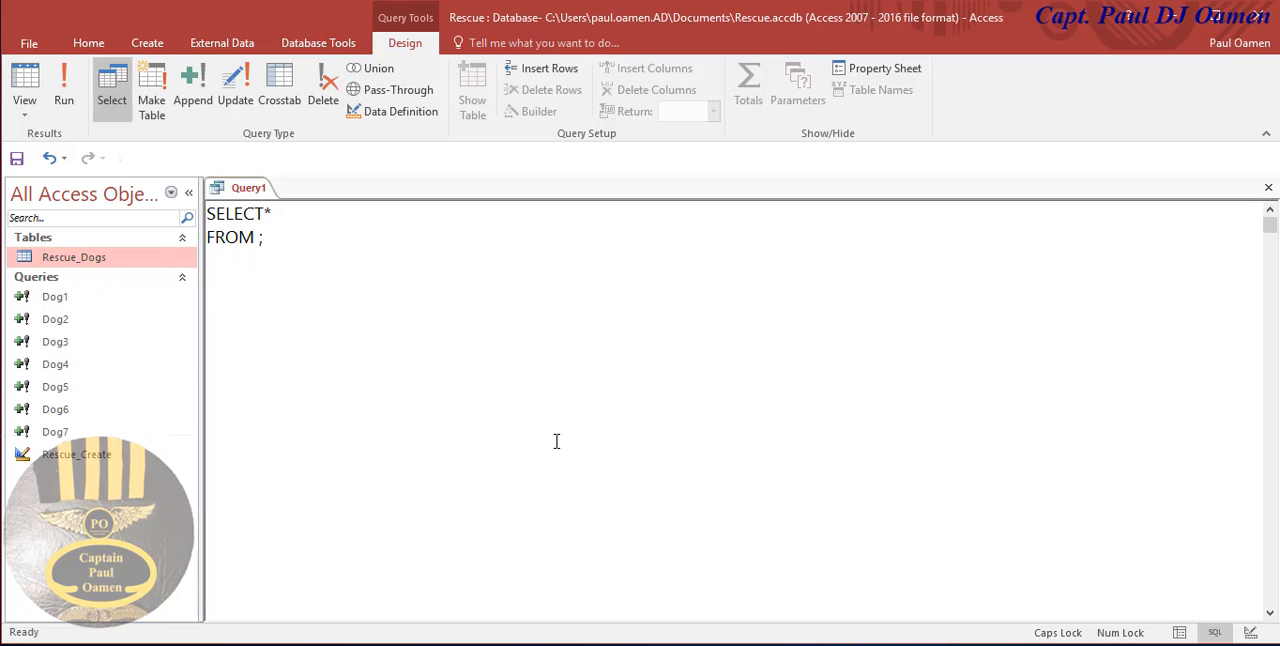
{"action": "type", "text": "Rescue_Dog"}
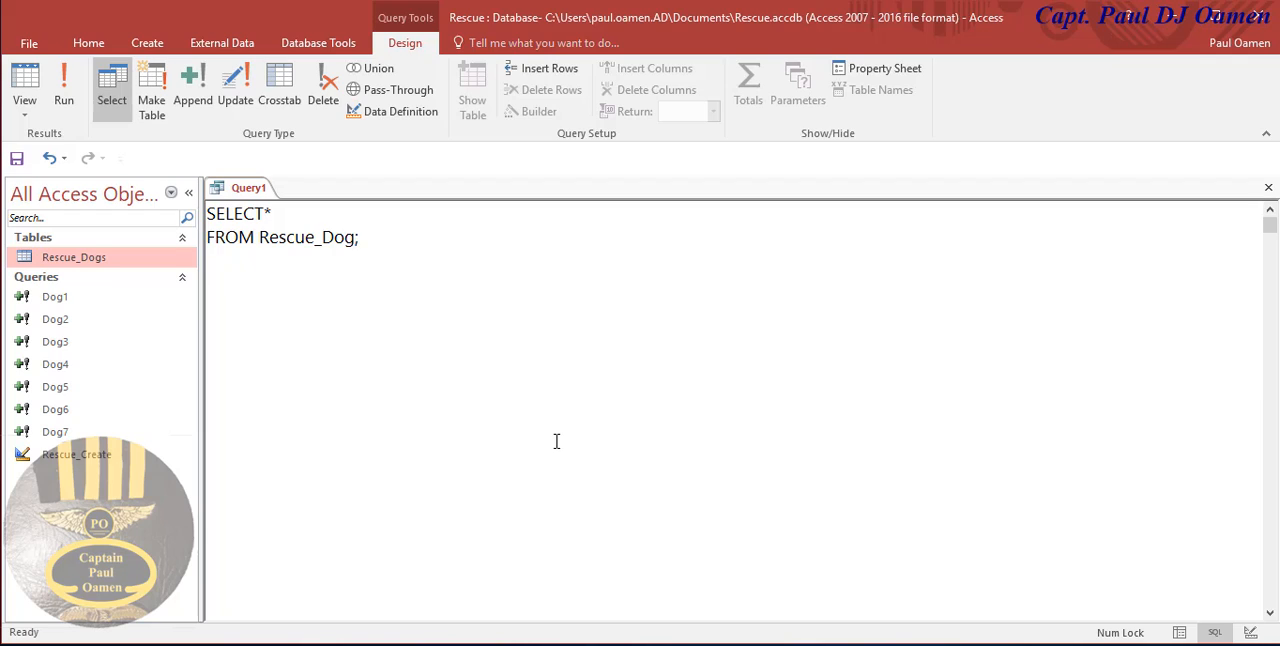
{"action": "type", "text": "s"}
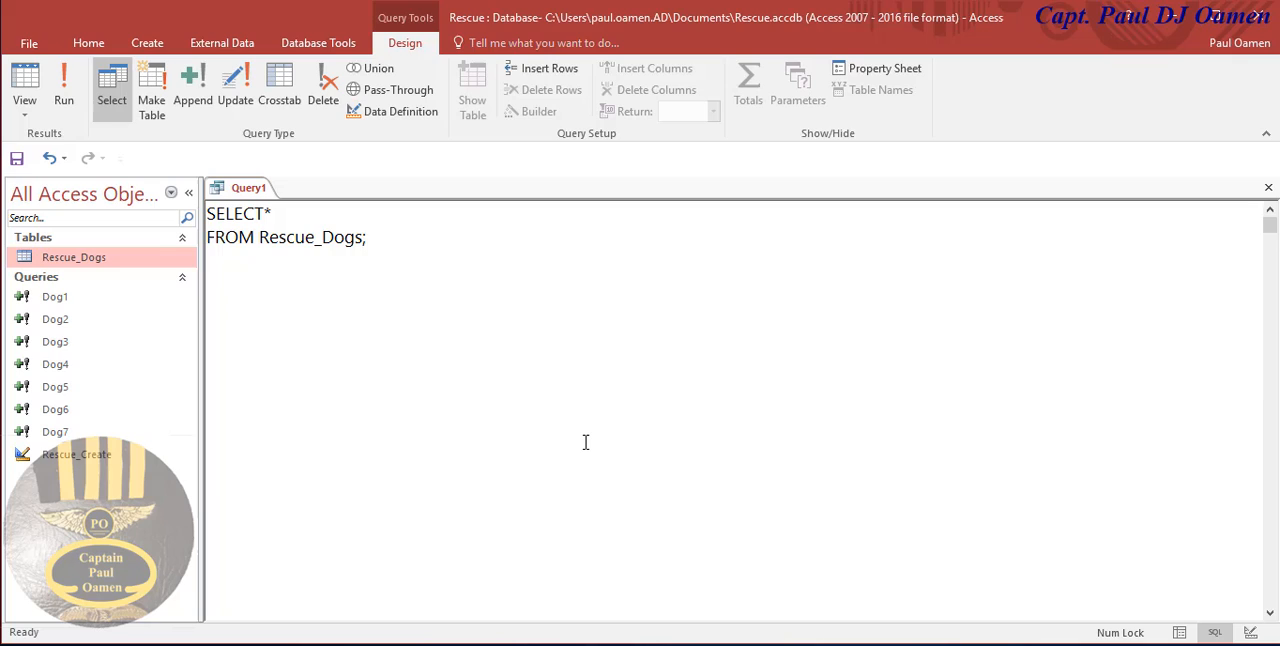
{"action": "type", "text": "WHERE Appro"}
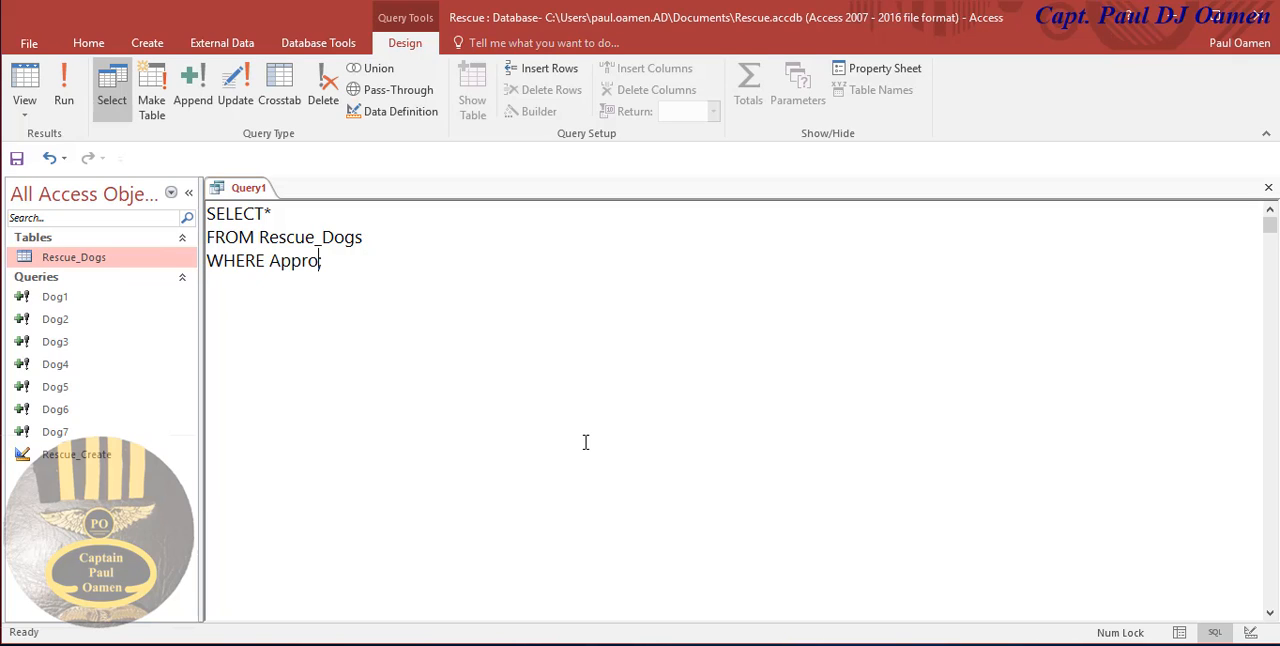
{"action": "type", "text": "x_;"}
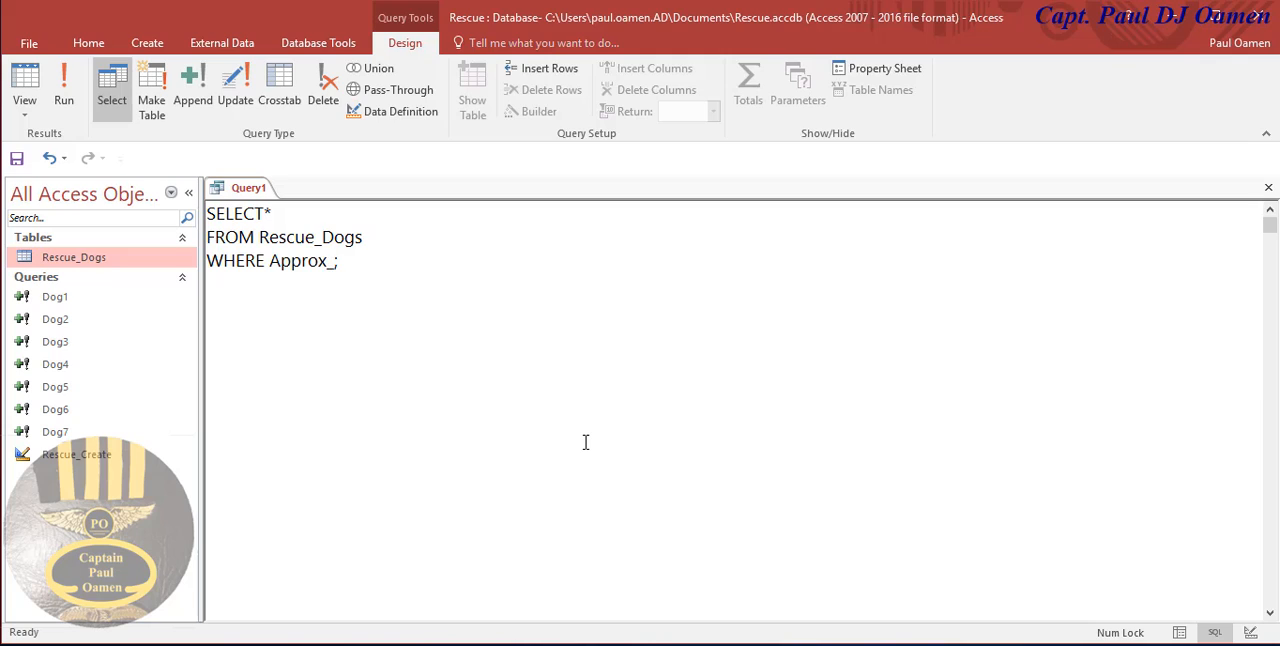
{"action": "type", "text": "Size"}
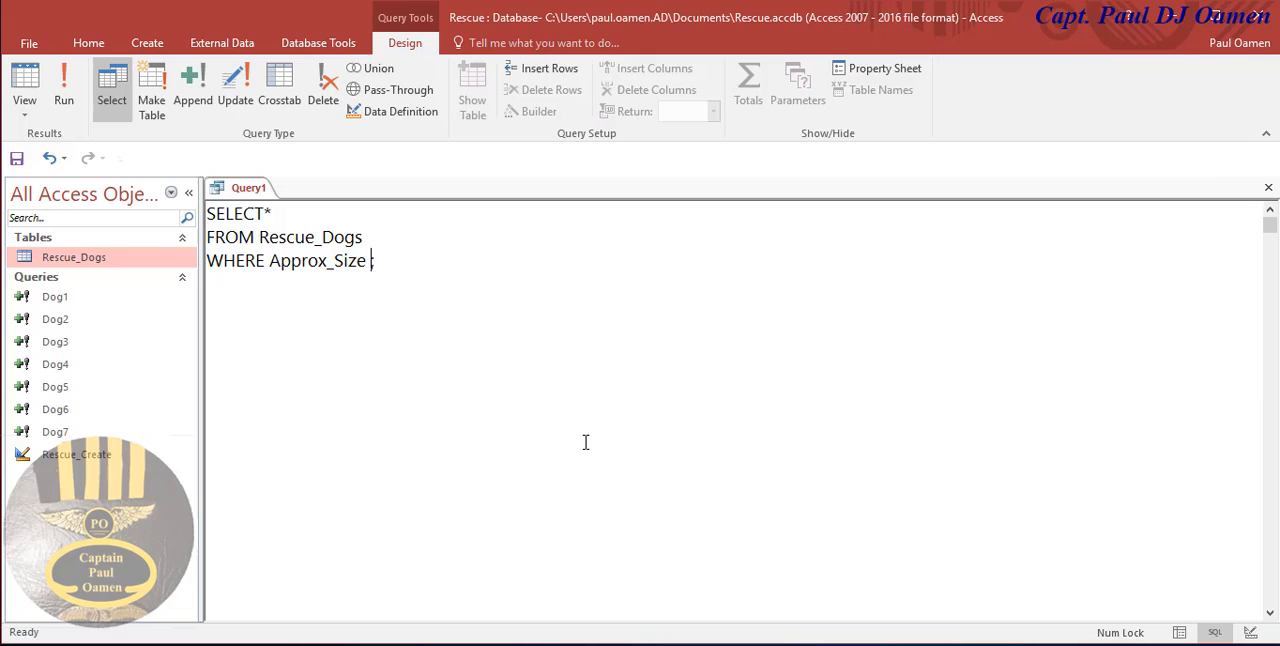
{"action": "type", "text": "="}
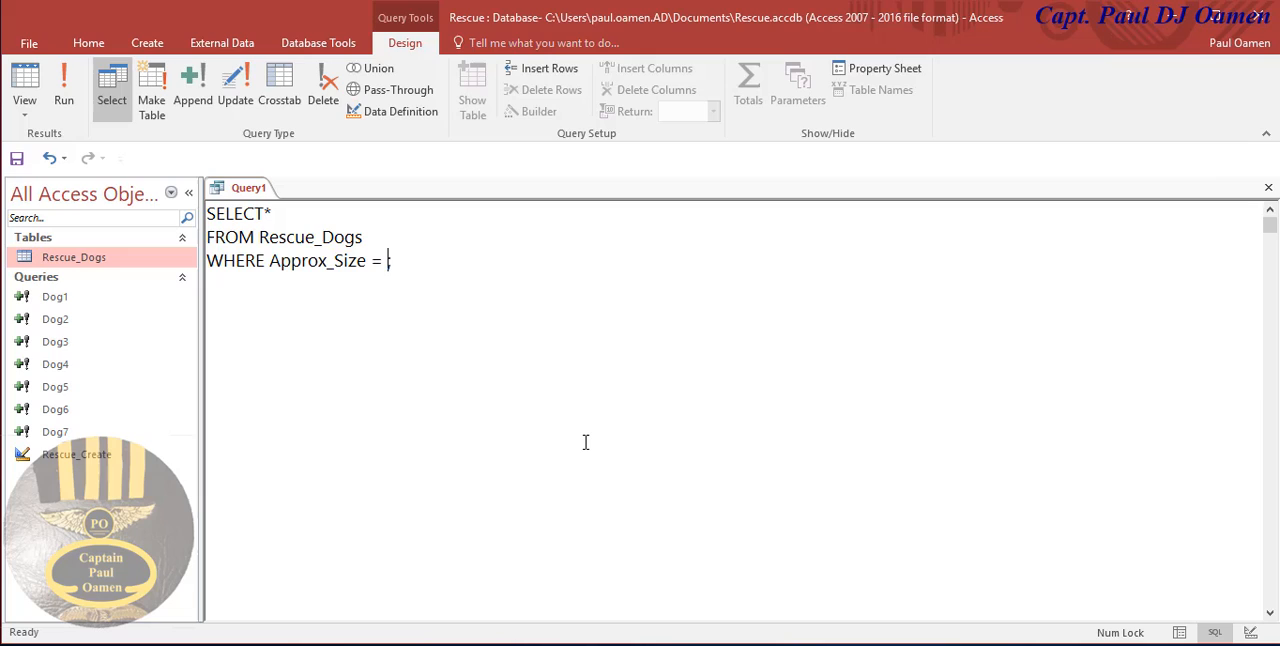
{"action": "type", "text": "'L"}
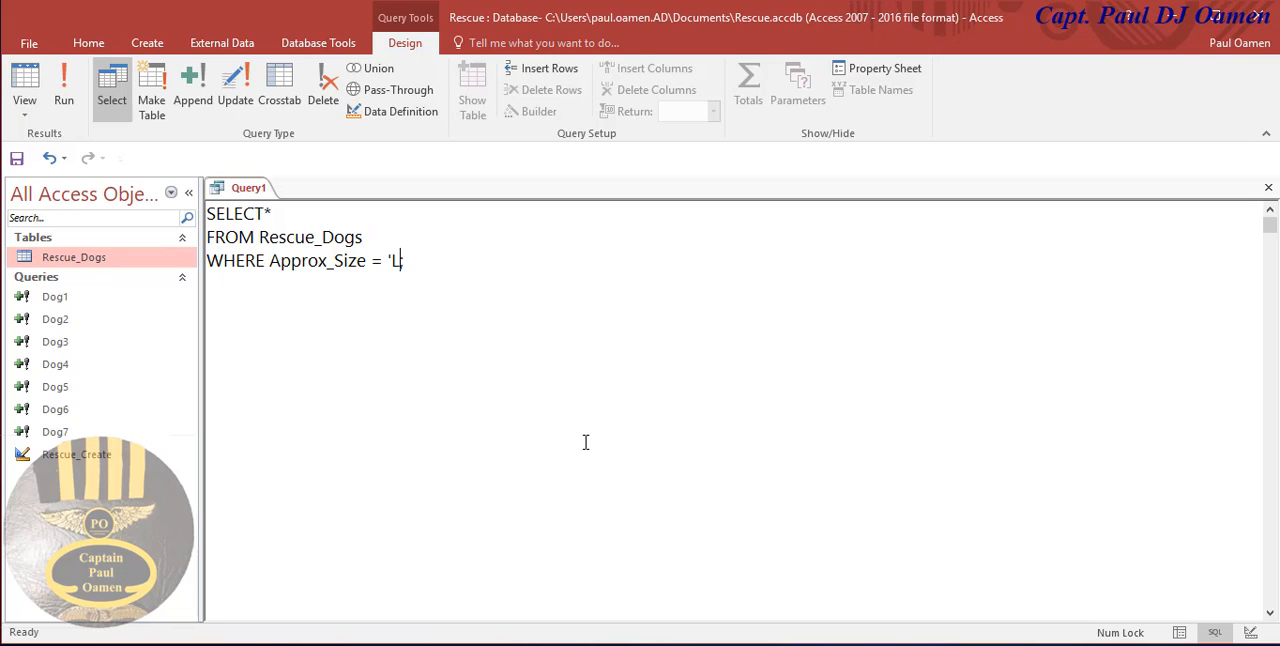
{"action": "type", "text": "arge"}
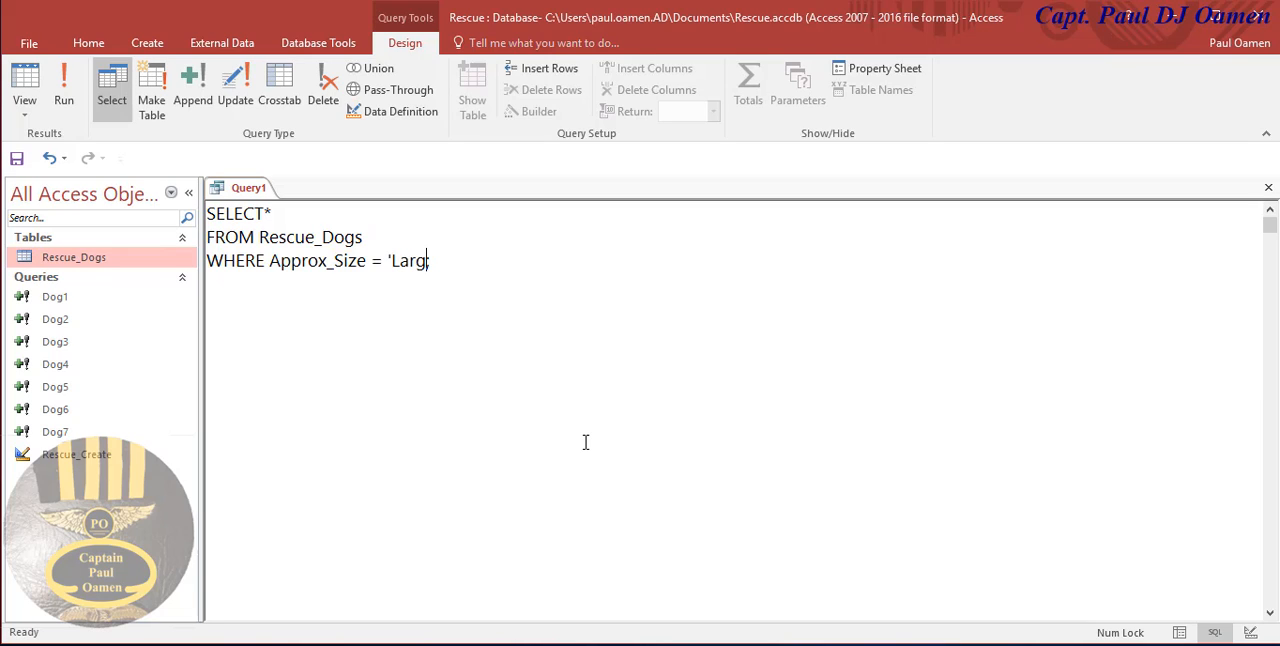
{"action": "type", "text": "e'"}
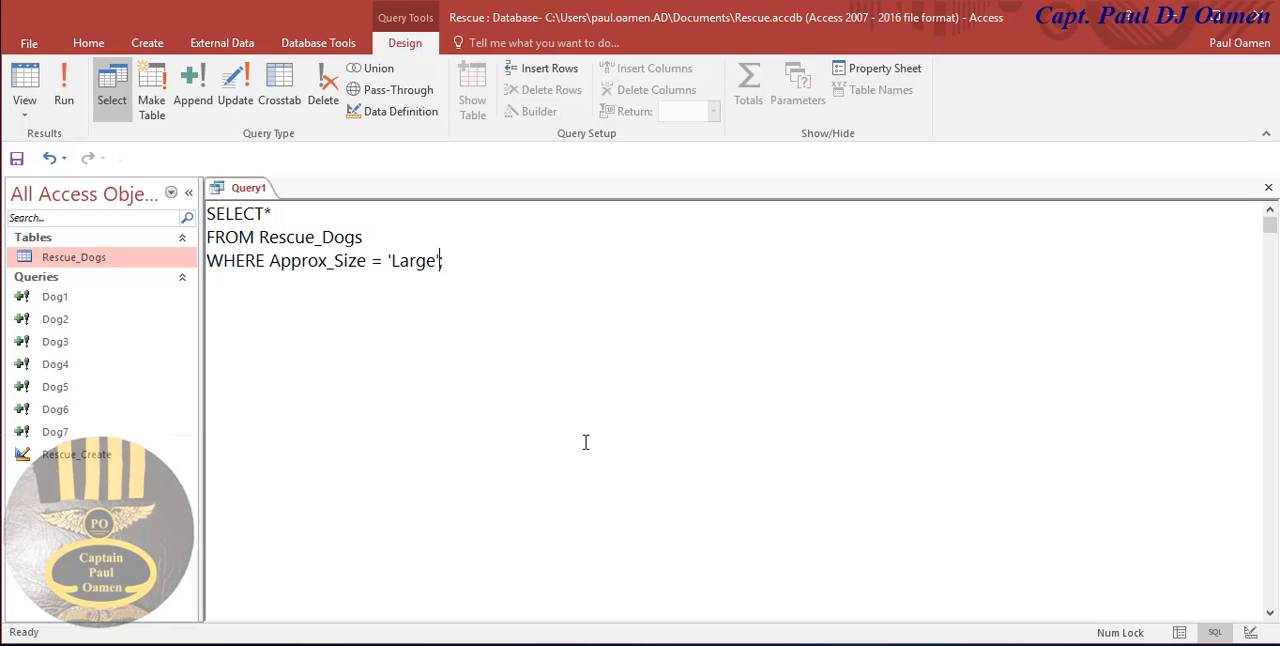
{"action": "mouse_move", "coordinate": [614, 444]}
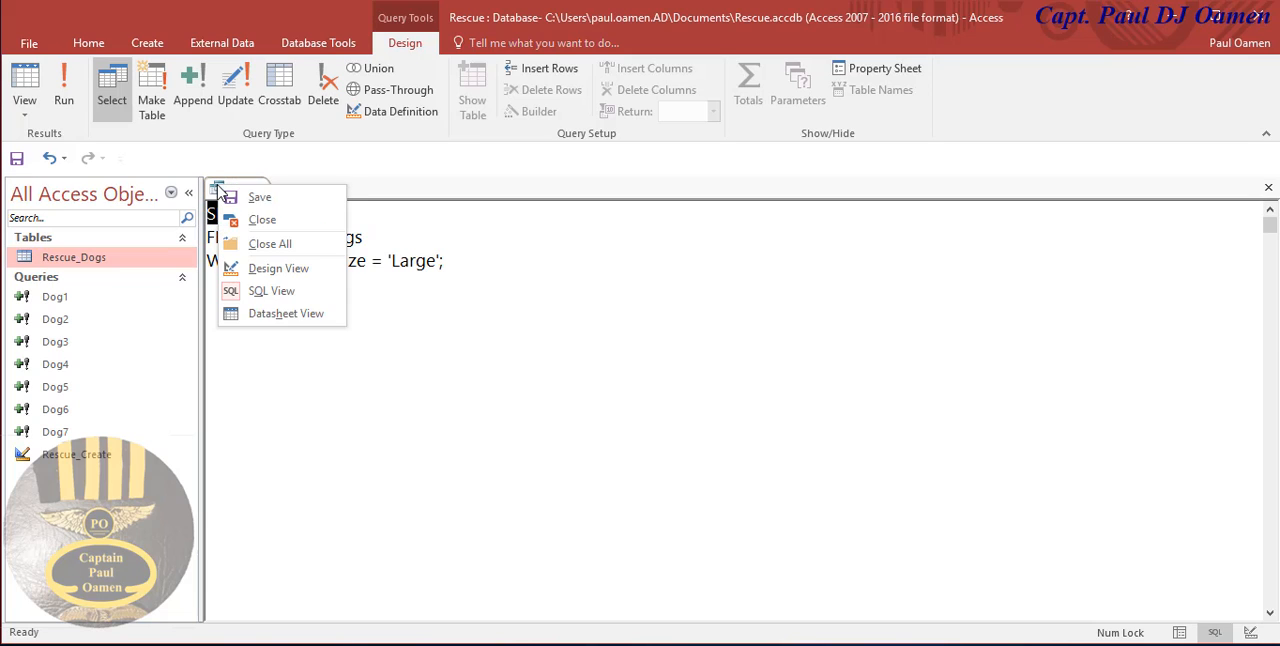
Save the Approx_Size 'Large' query under the name Dog_SELECT_1
{"action": "left_click", "coordinate": [259, 197]}
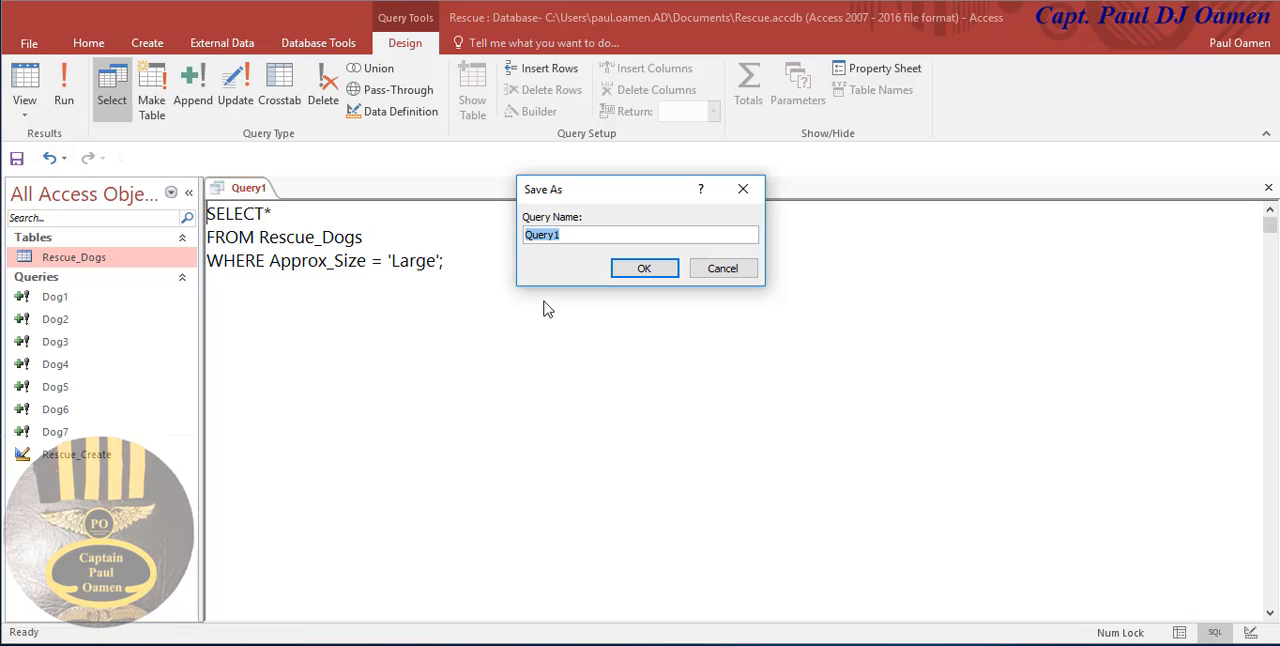
{"action": "type", "text": "SELECT"}
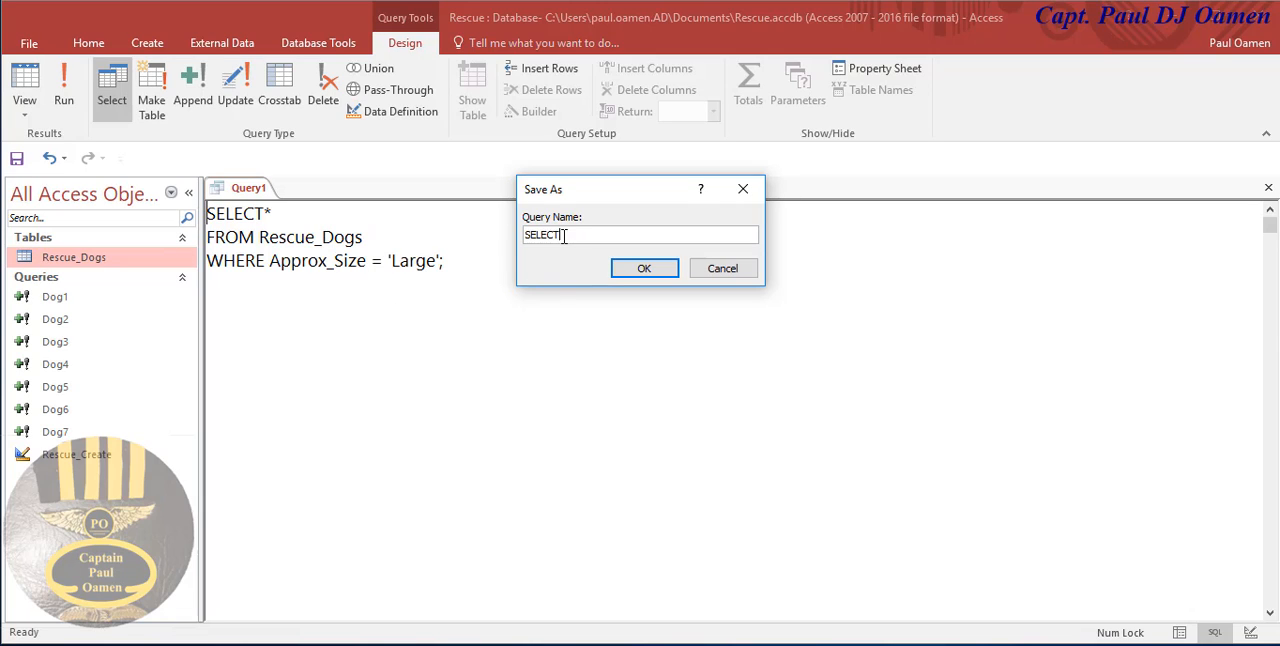
{"action": "double_click", "coordinate": [541, 234]}
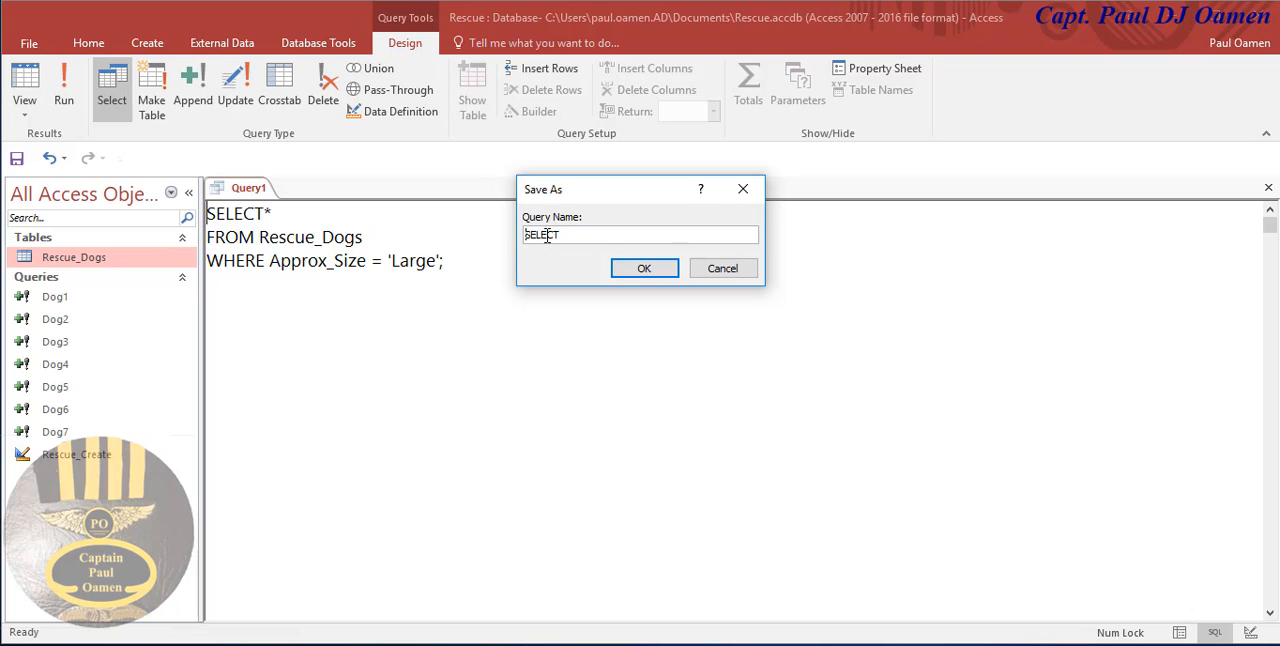
{"action": "type", "text": "Dog"}
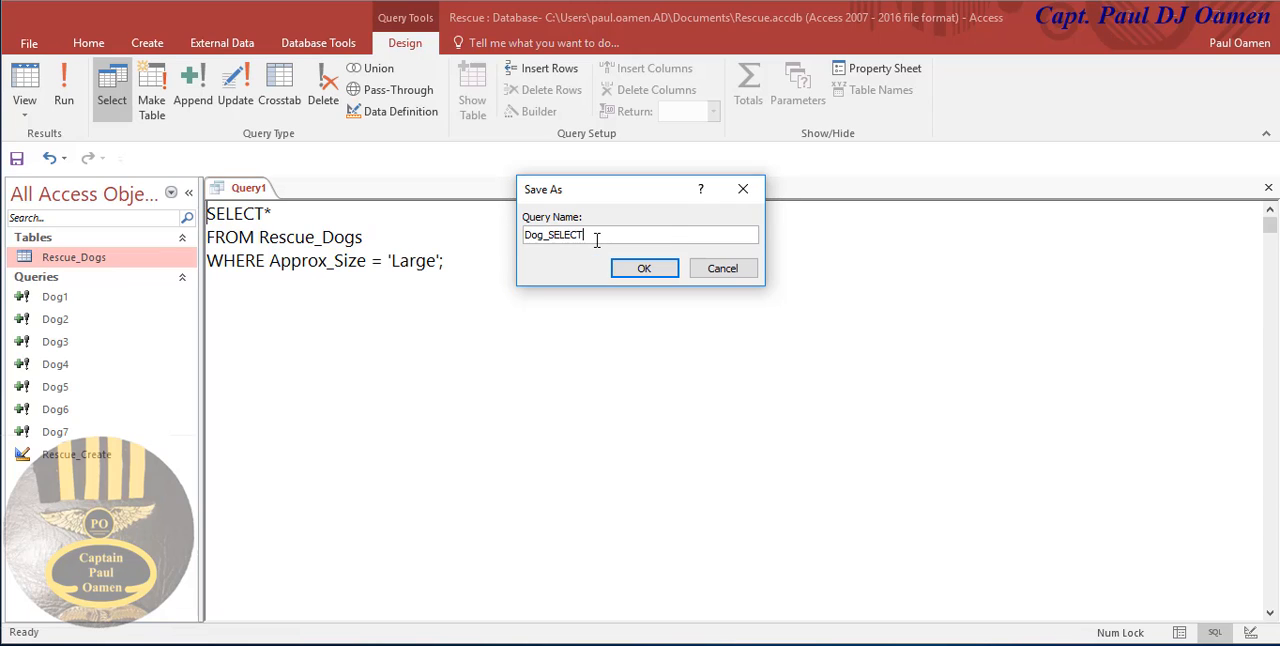
{"action": "type", "text": "_1"}
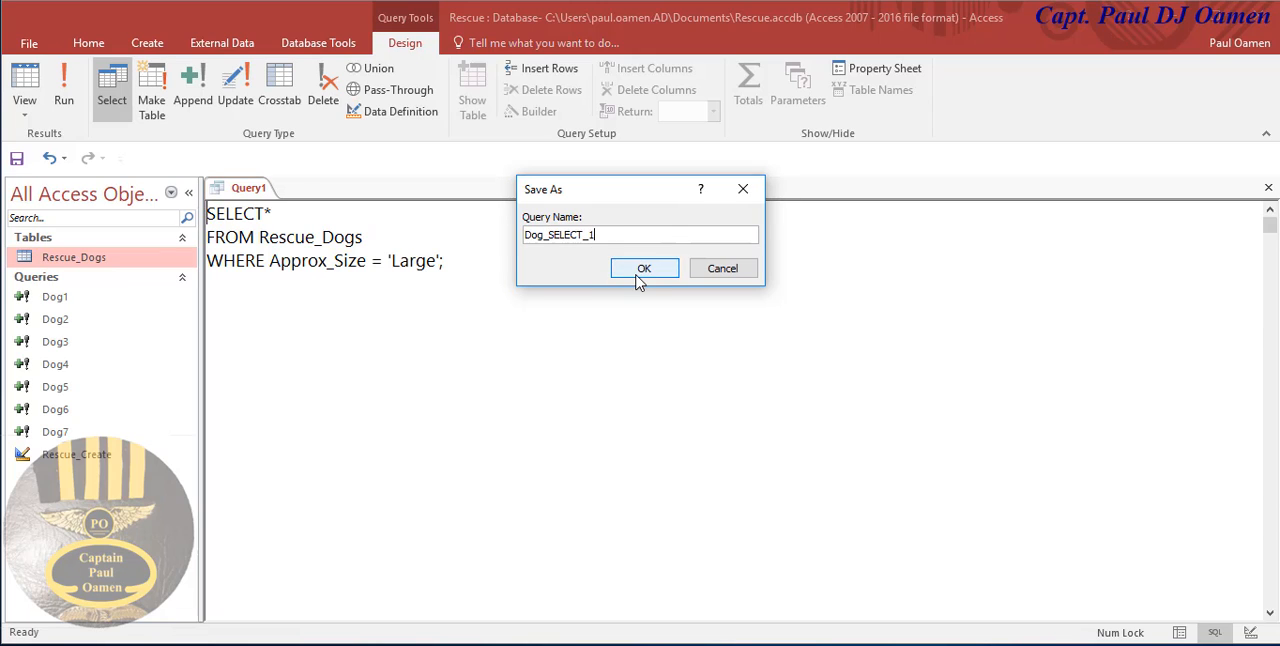
{"action": "left_click", "coordinate": [644, 268]}
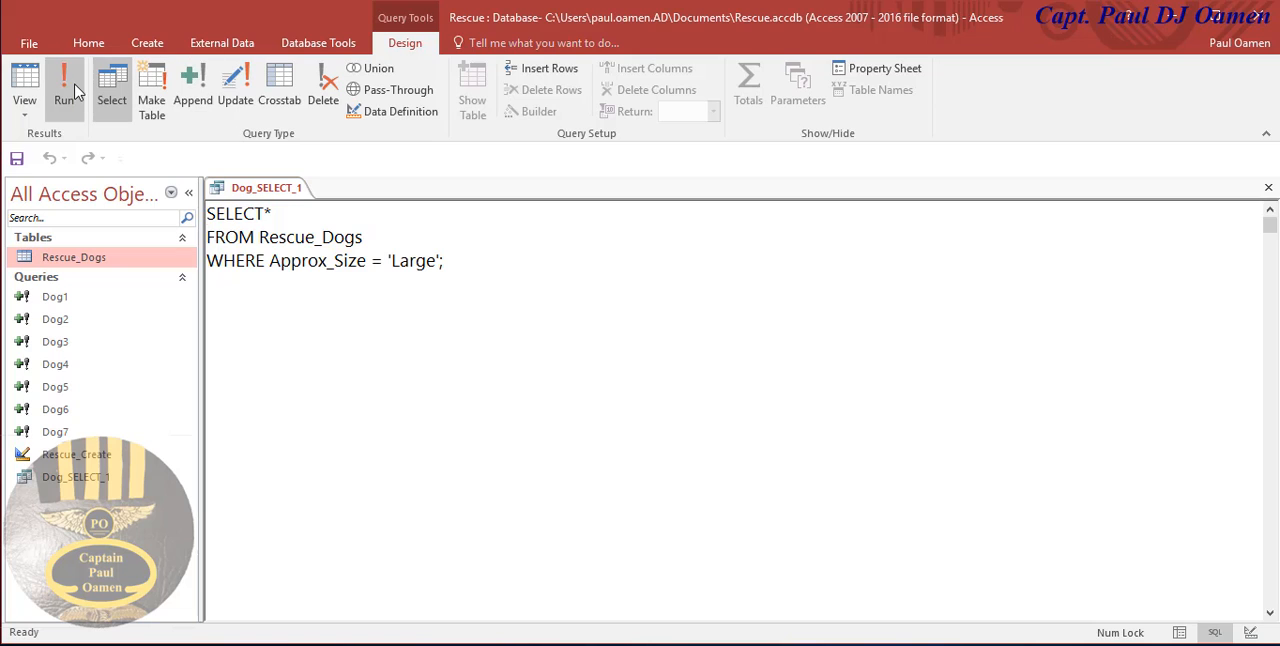
{"action": "left_click", "coordinate": [64, 90]}
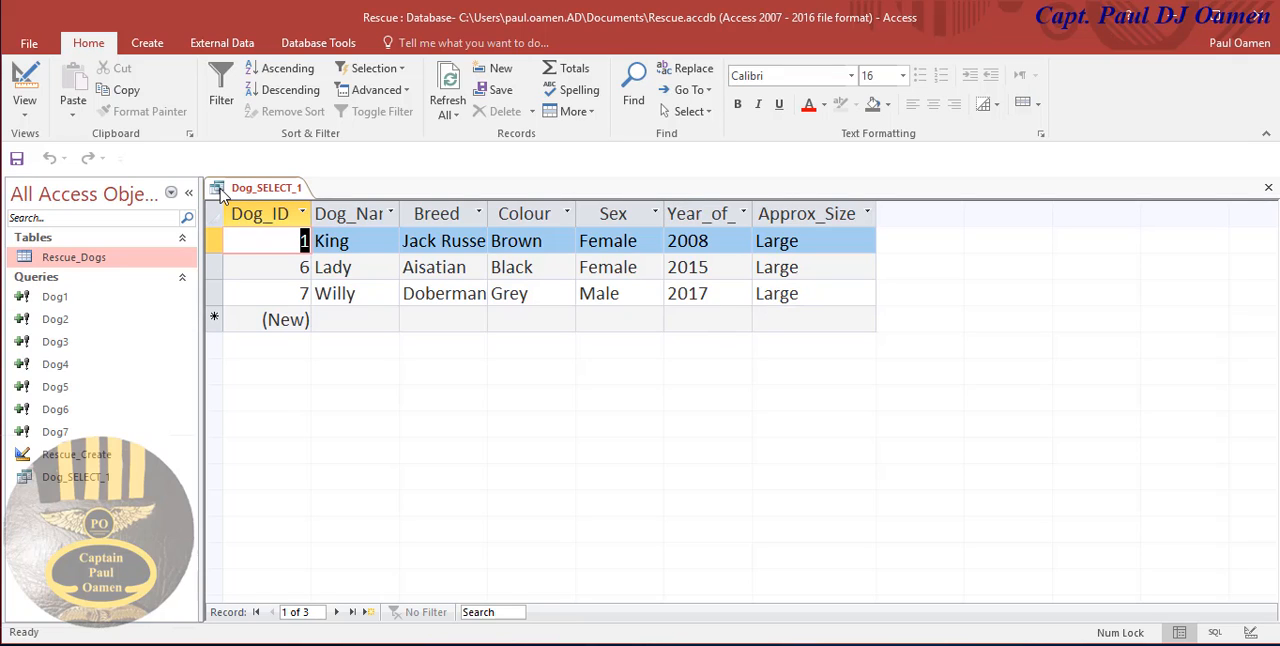
{"action": "right_click", "coordinate": [266, 188]}
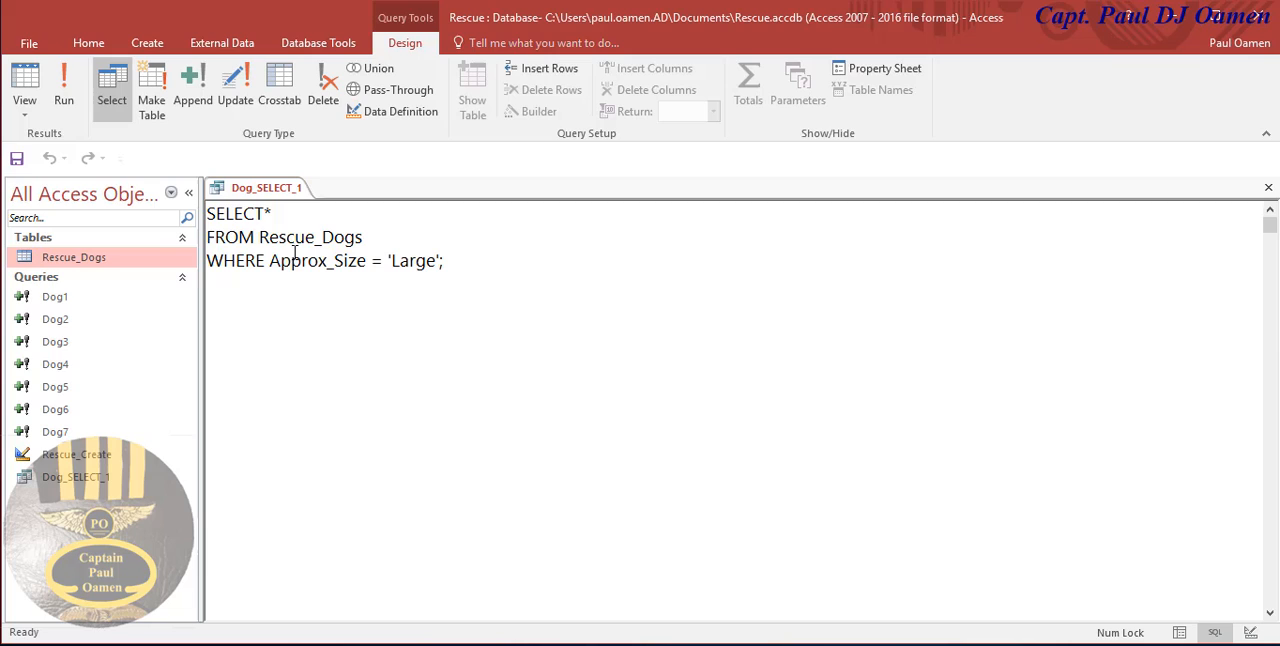
Select and copy the Dog_SELECT_1 SQL statement
{"action": "double_click", "coordinate": [238, 213]}
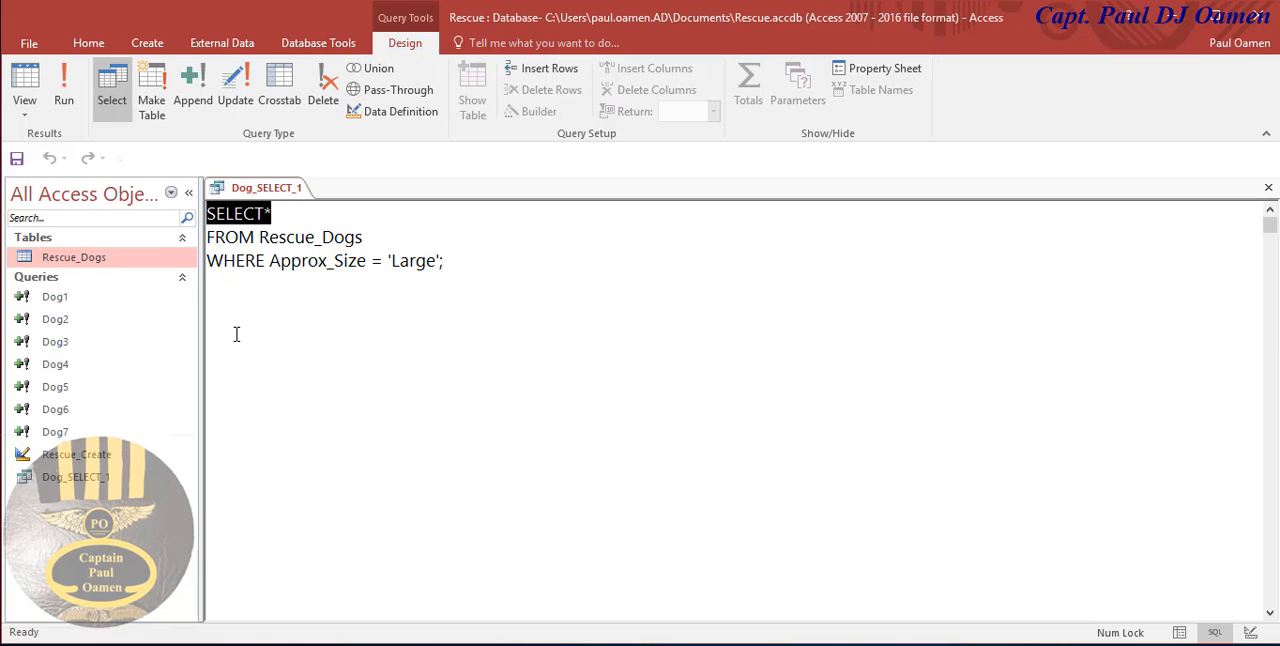
{"action": "key", "text": "ctrl+a"}
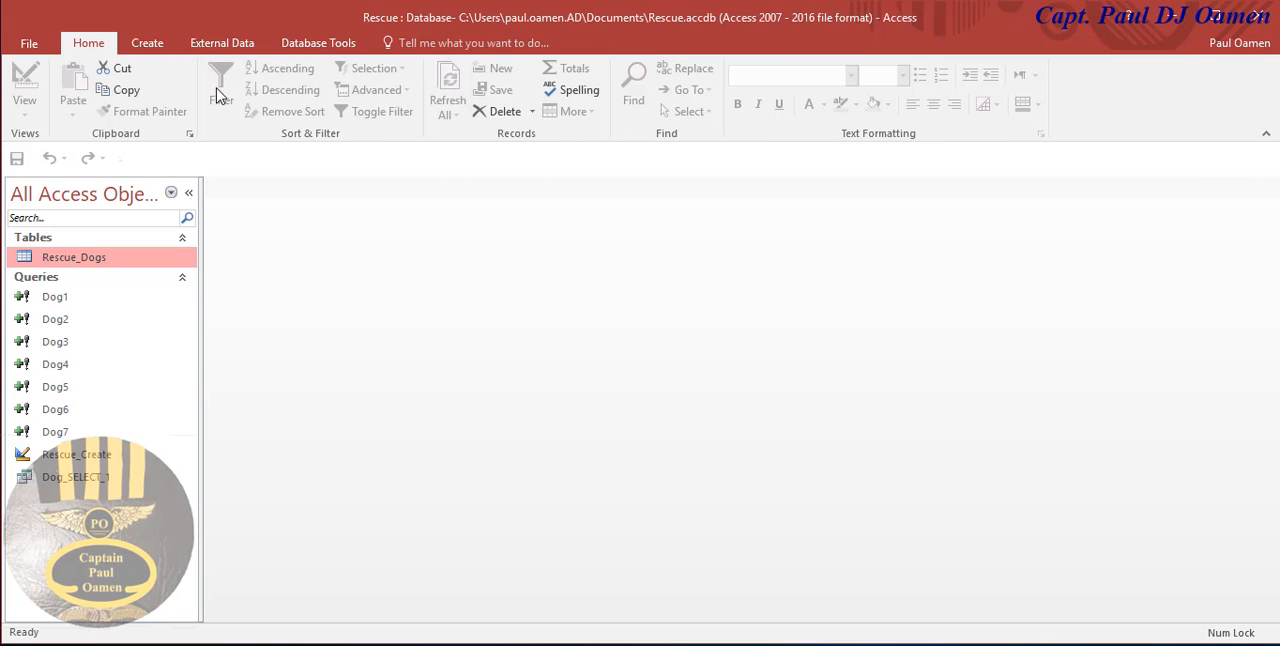
Build a new SQL query filtering Rescue_Dogs for 'Small' and run it, returning Juli
{"action": "left_click", "coordinate": [146, 42]}
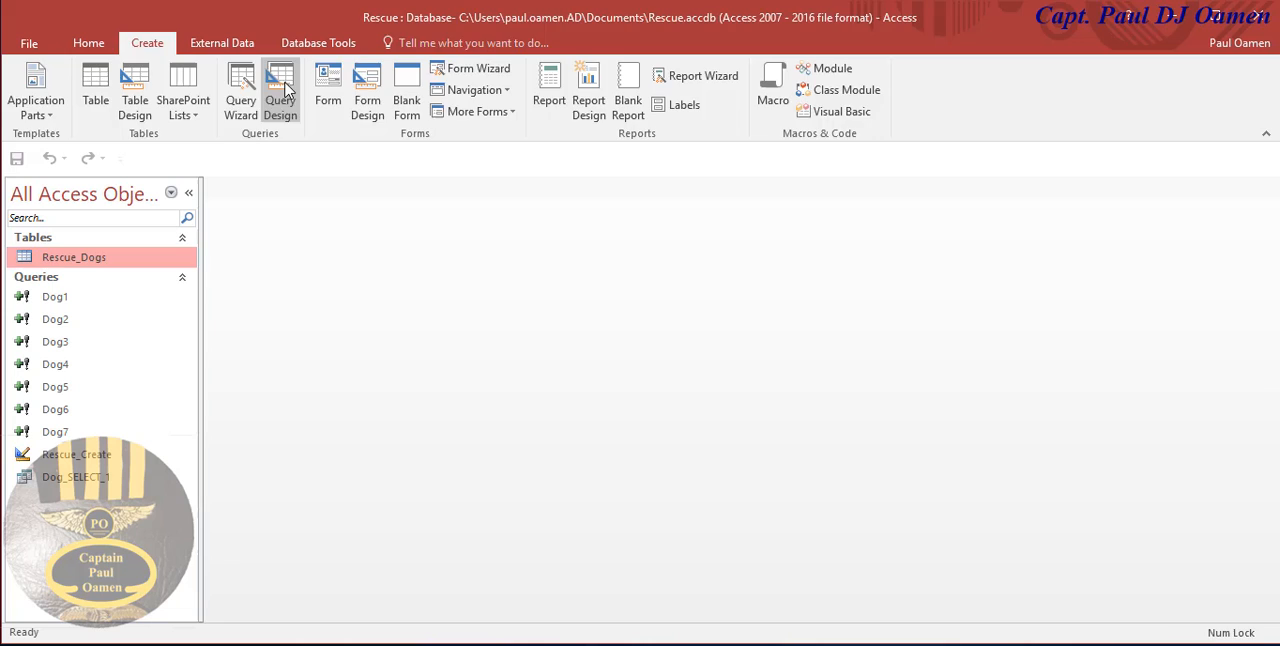
{"action": "left_click", "coordinate": [280, 90]}
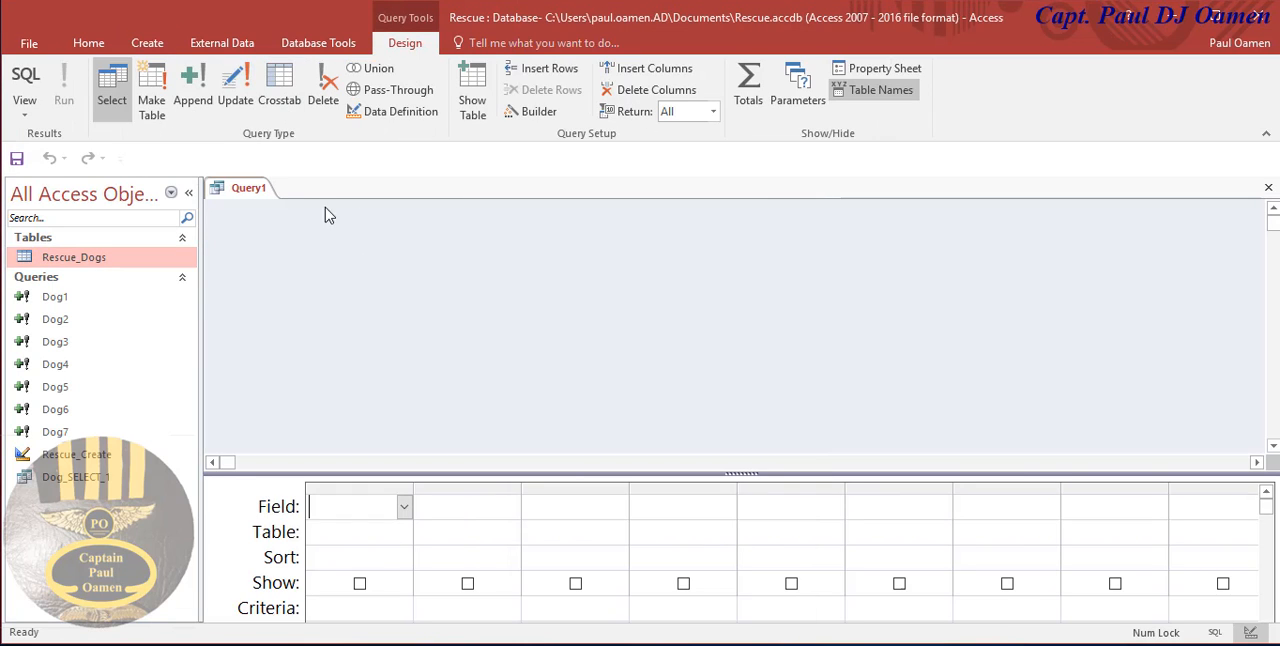
{"action": "left_click", "coordinate": [1214, 631]}
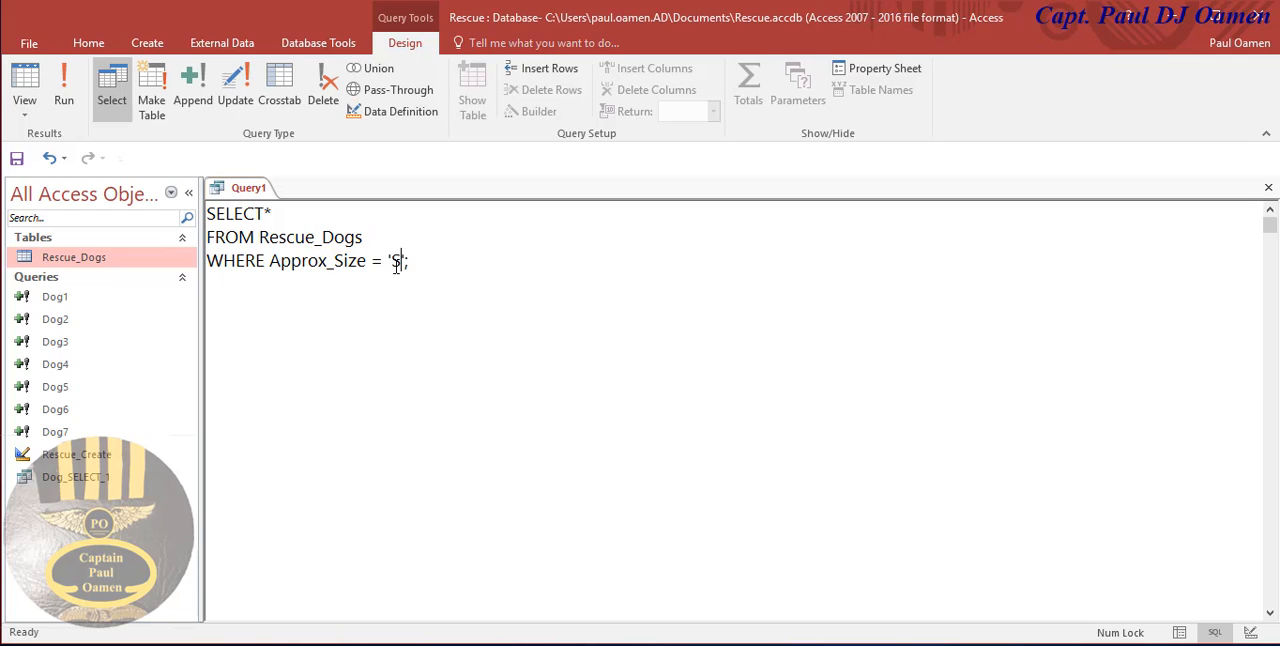
{"action": "type", "text": "mall"}
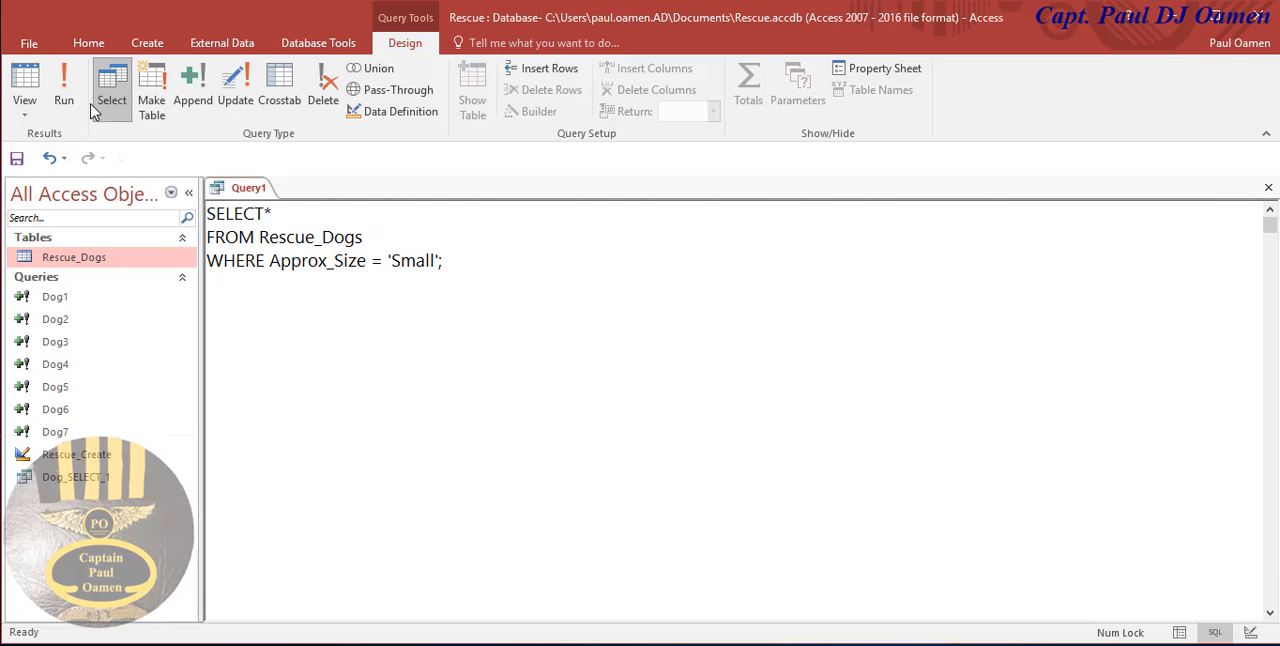
{"action": "left_click", "coordinate": [63, 85]}
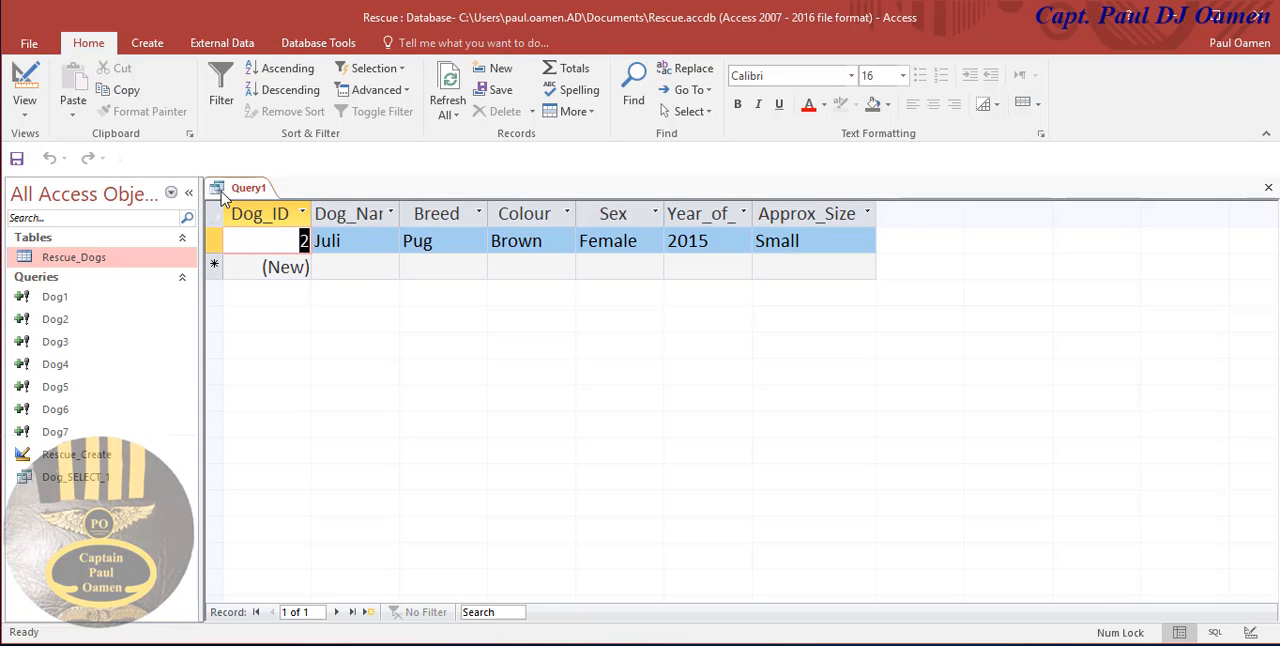
Save Query1 under the name Dog_Select_2
{"action": "right_click", "coordinate": [248, 188]}
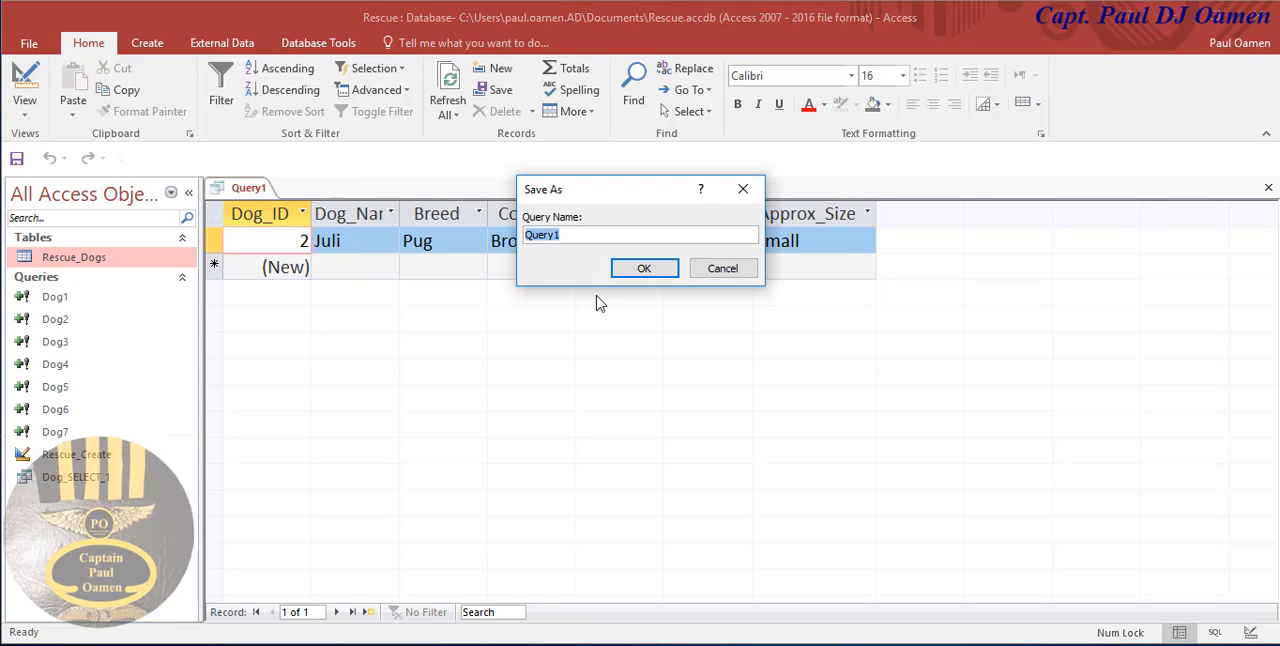
{"action": "type", "text": "Dog_Select_2"}
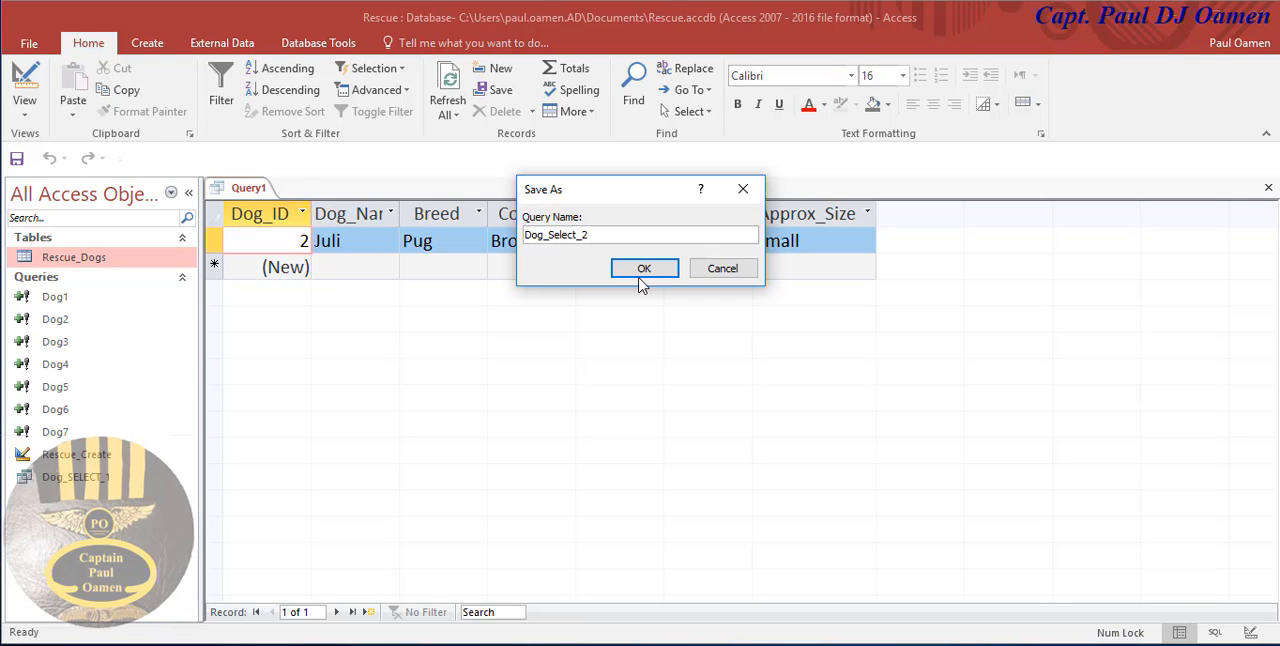
{"action": "left_click", "coordinate": [644, 268]}
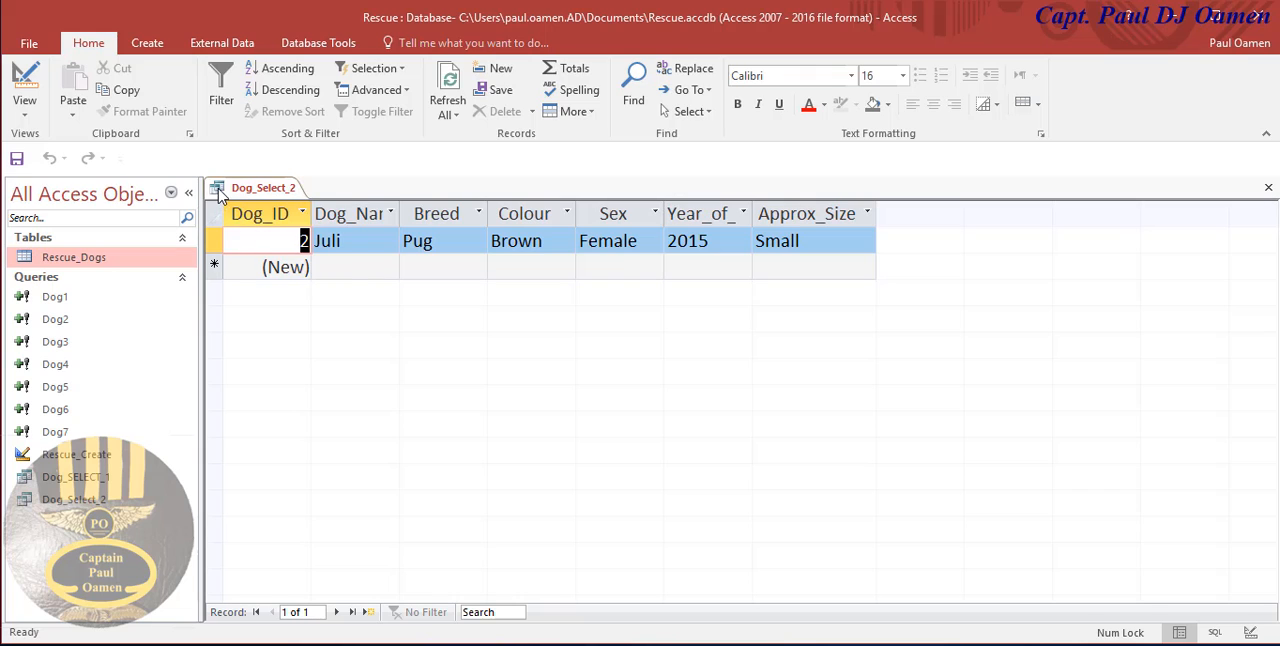
Switch Dog_Select_2 between SQL and Datasheet views, ending back on its SQL
{"action": "left_click", "coordinate": [24, 85]}
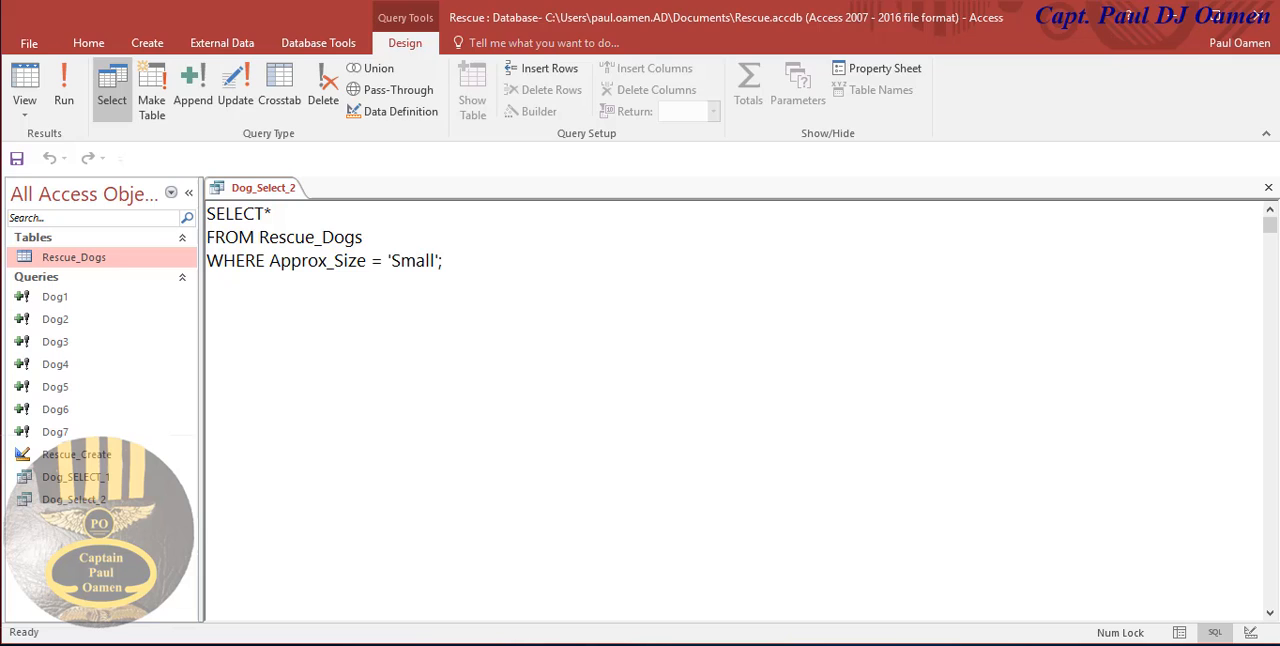
{"action": "left_click", "coordinate": [63, 85]}
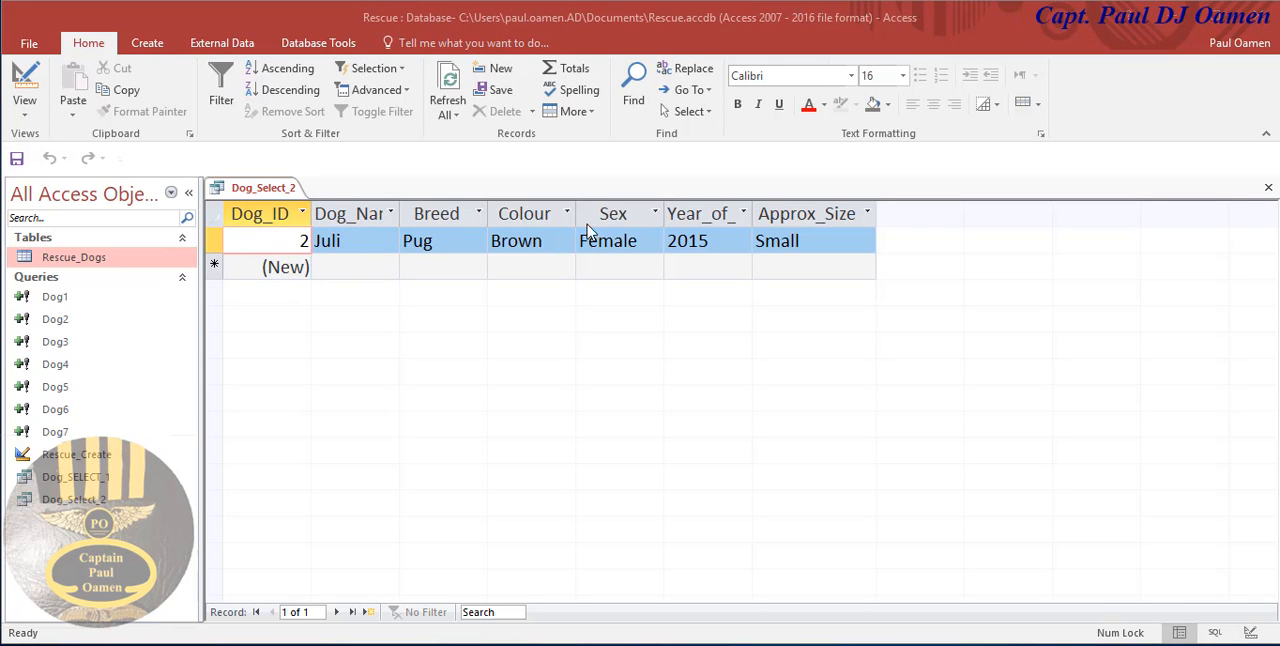
{"action": "mouse_move", "coordinate": [682, 252]}
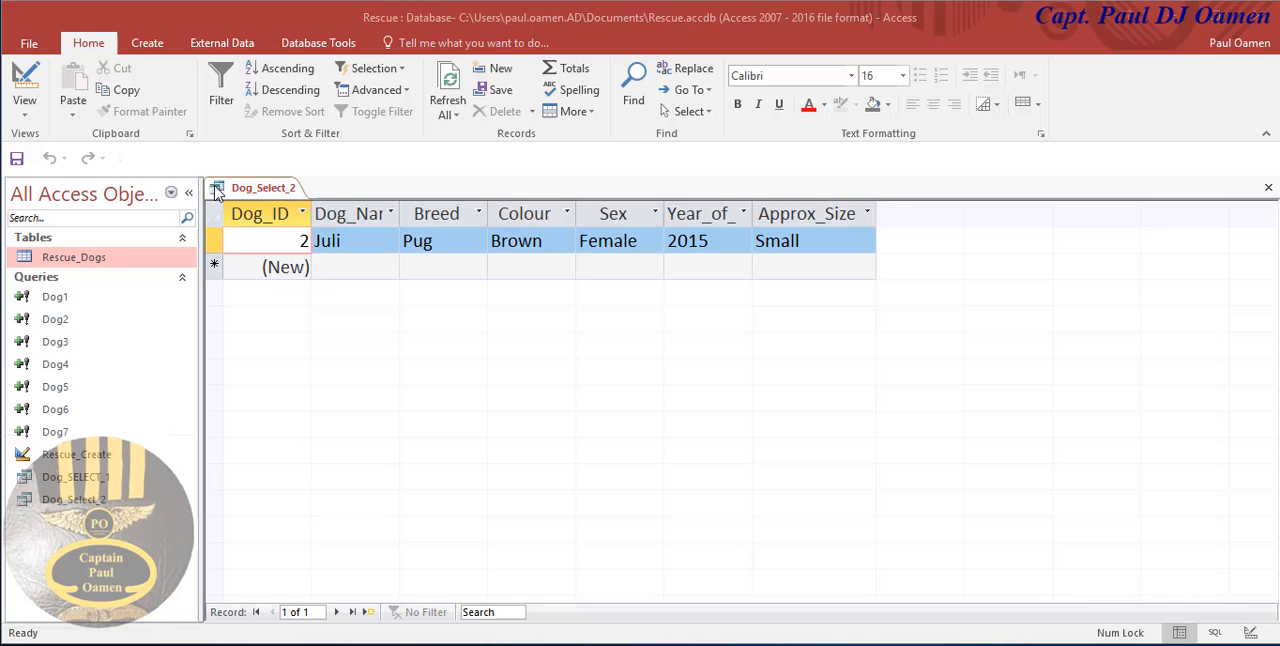
{"action": "left_click", "coordinate": [24, 85]}
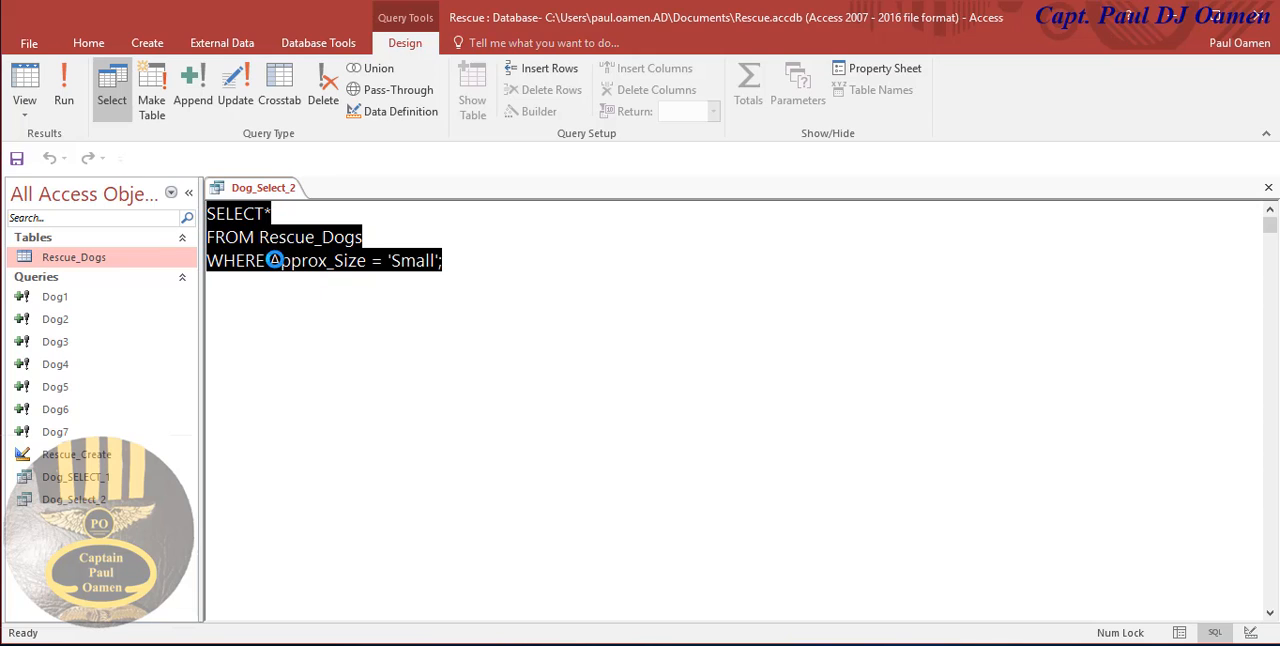
Close the Dog_Select_2 query
{"action": "left_click", "coordinate": [88, 42]}
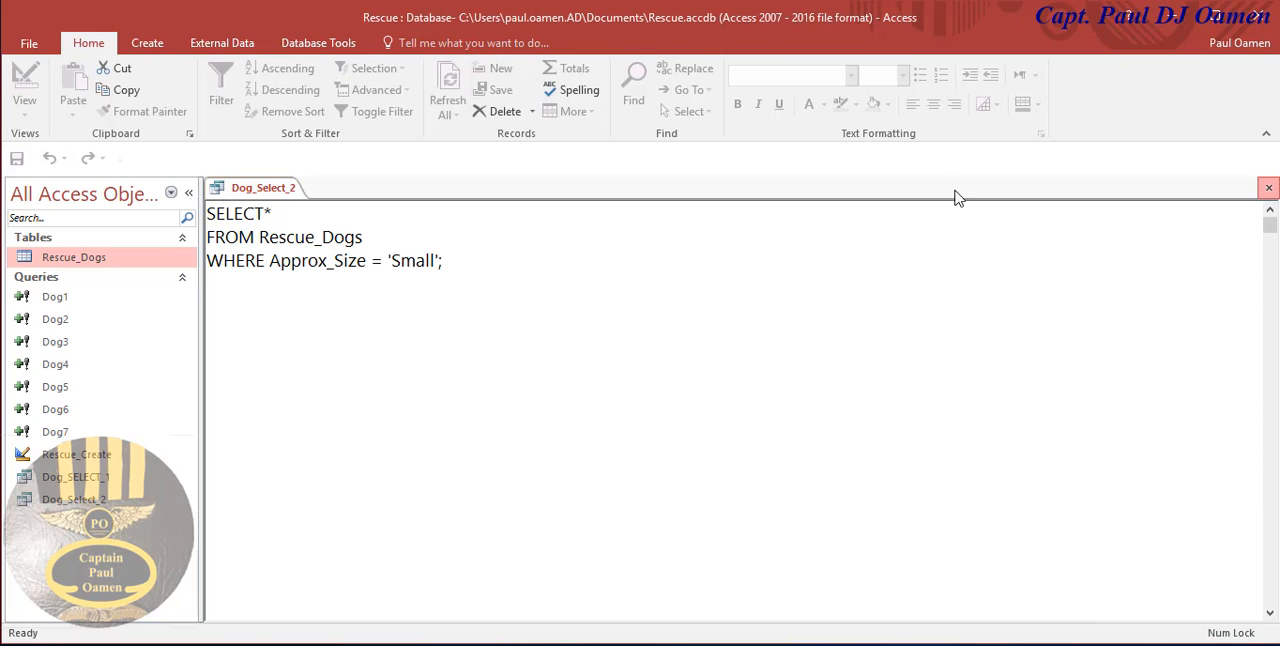
{"action": "left_click", "coordinate": [147, 42]}
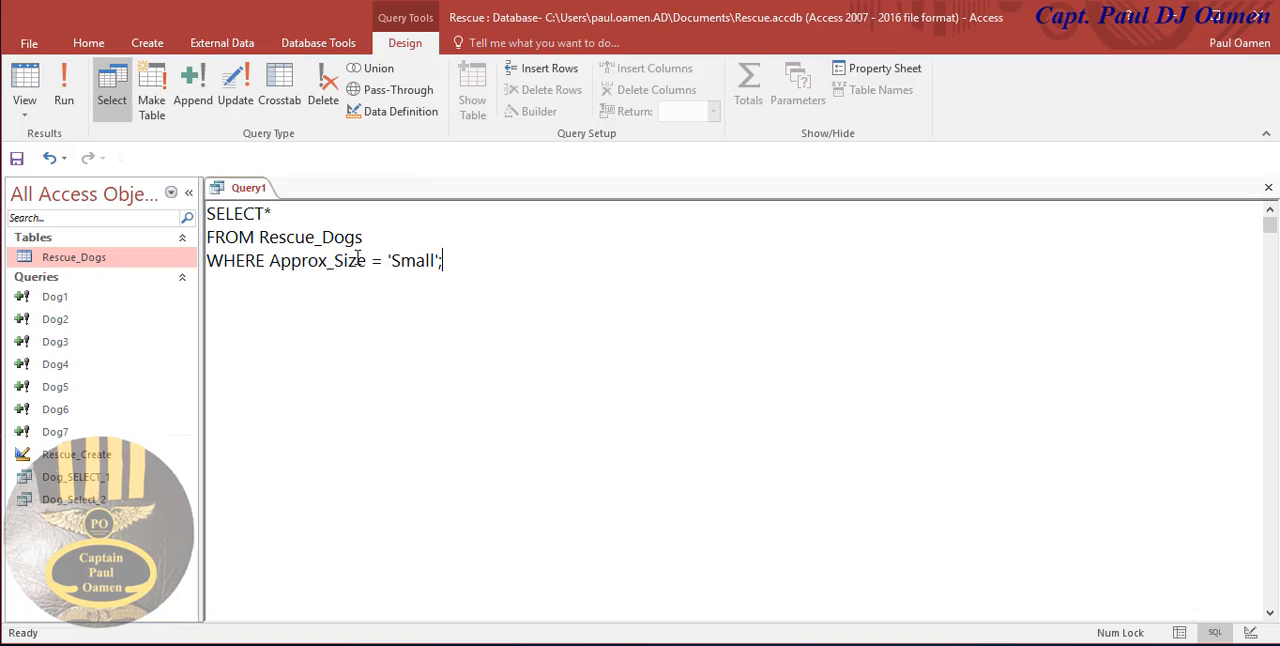
{"action": "mouse_move", "coordinate": [384, 245]}
{"action": "type", "text": " Rescue_Dogs."}
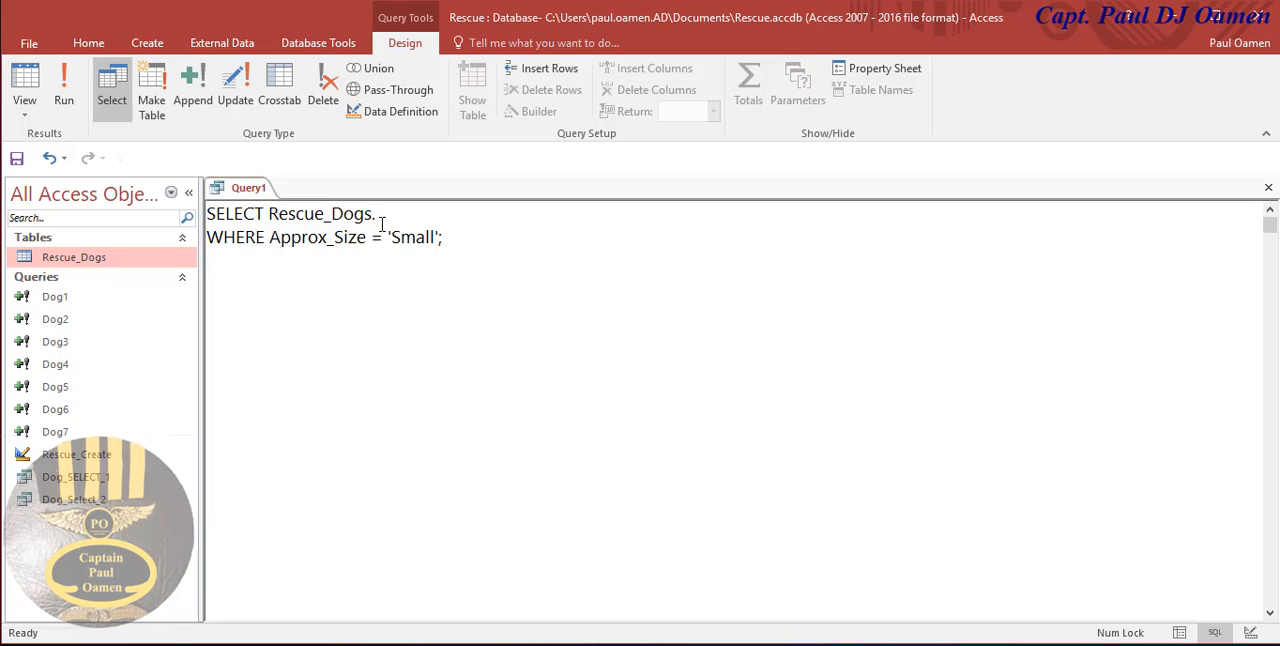
Complete the Rescue_Dogs.Dog_Name field and remove the Small size WHERE line
{"action": "type", "text": "D"}
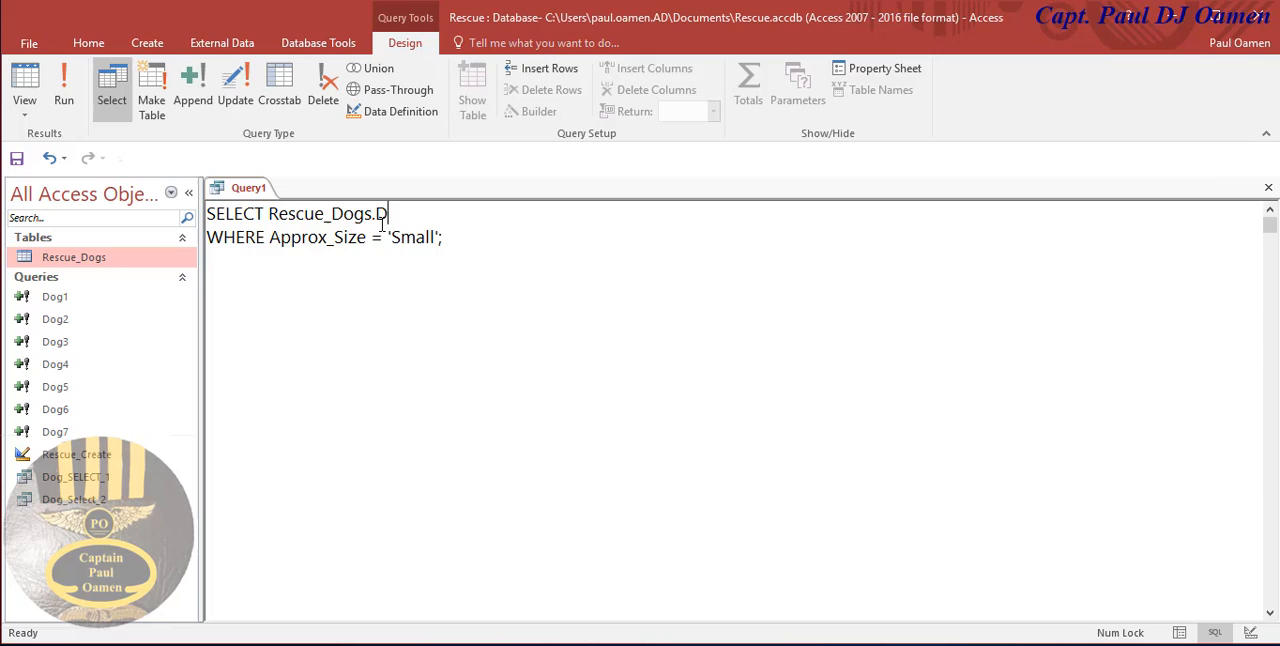
{"action": "type", "text": "og_N"}
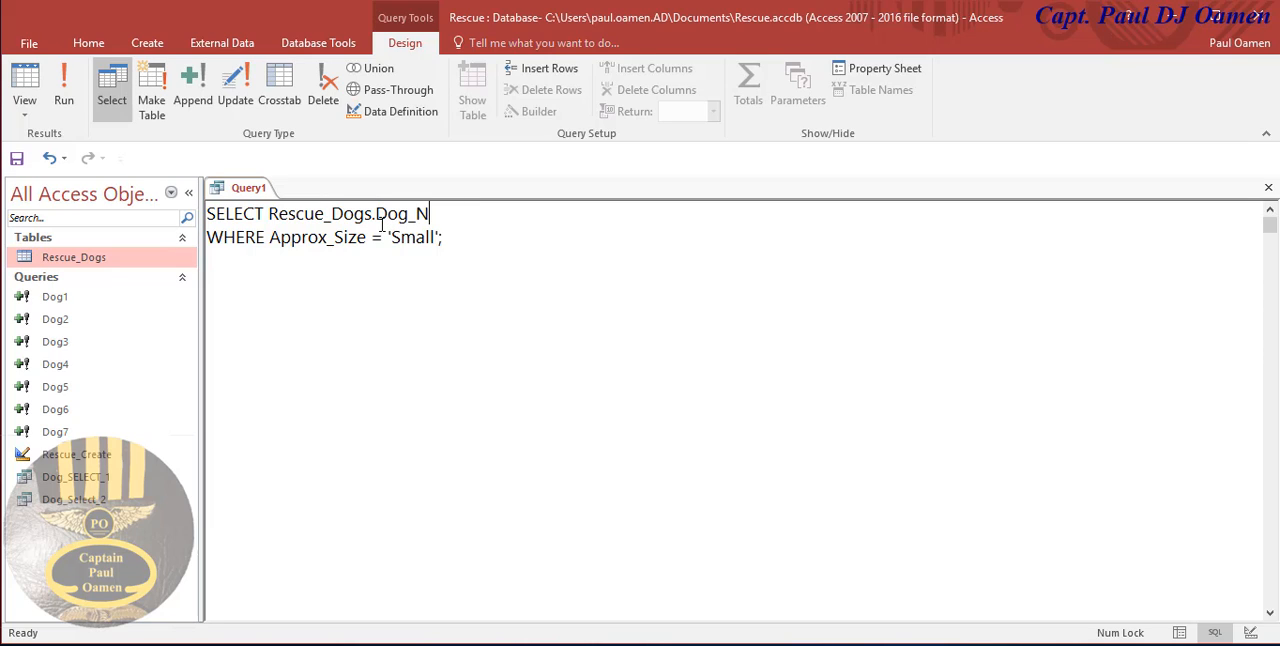
{"action": "type", "text": "ame"}
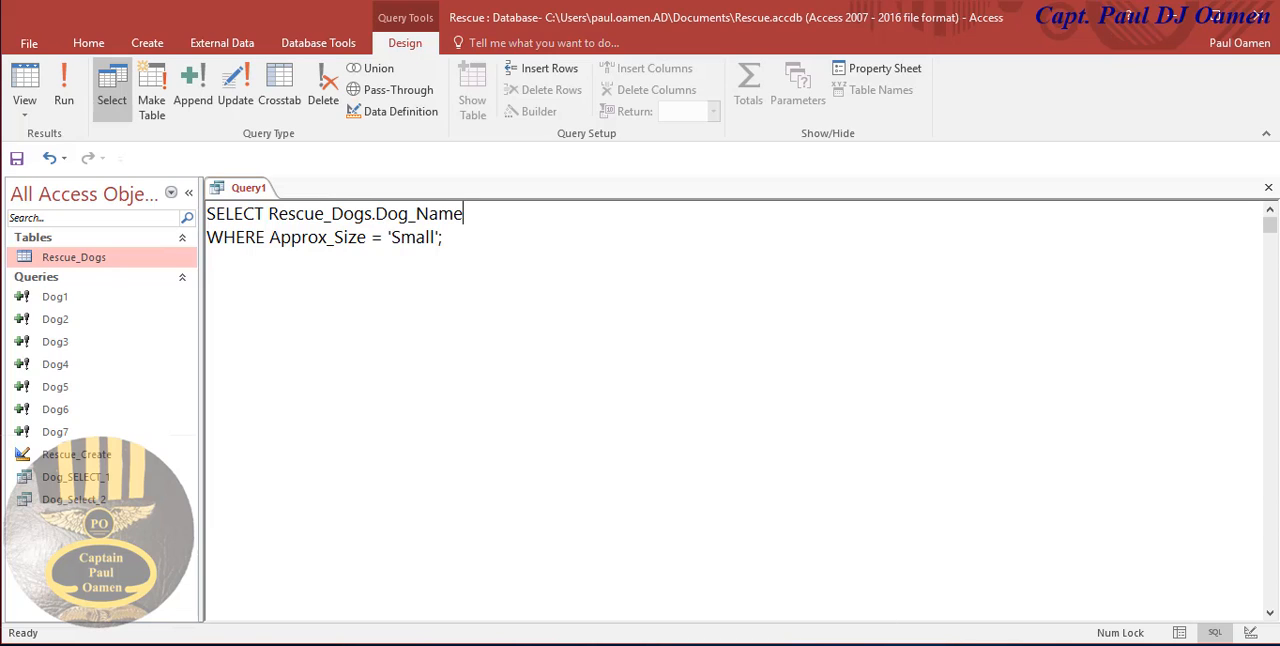
{"action": "mouse_move", "coordinate": [348, 238]}
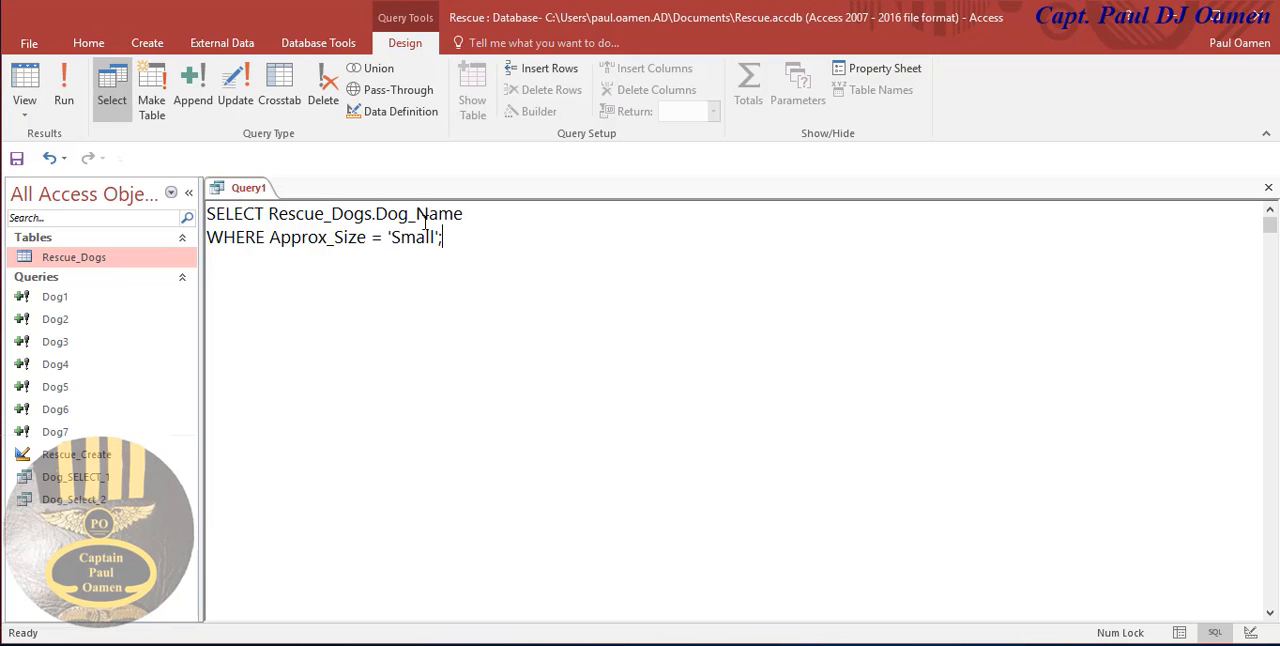
{"action": "triple_click", "coordinate": [324, 237]}
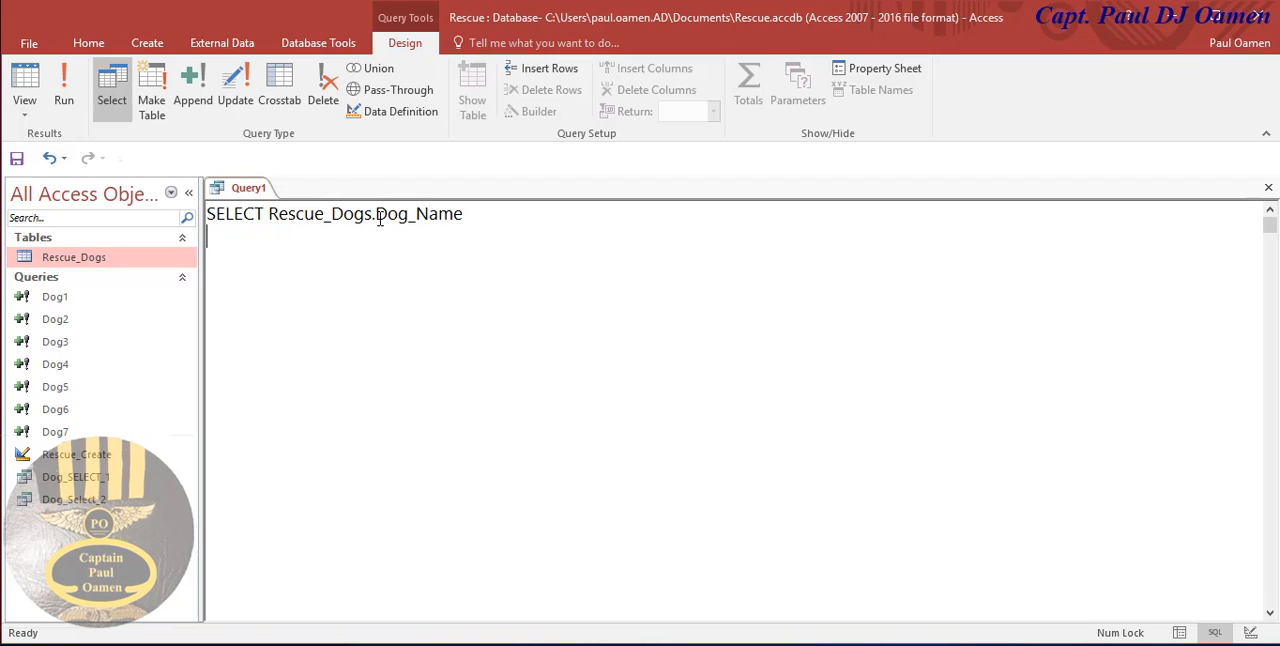
Add Rescue_Dogs.Breed as a second selected field and begin the FROM line
{"action": "double_click", "coordinate": [320, 213]}
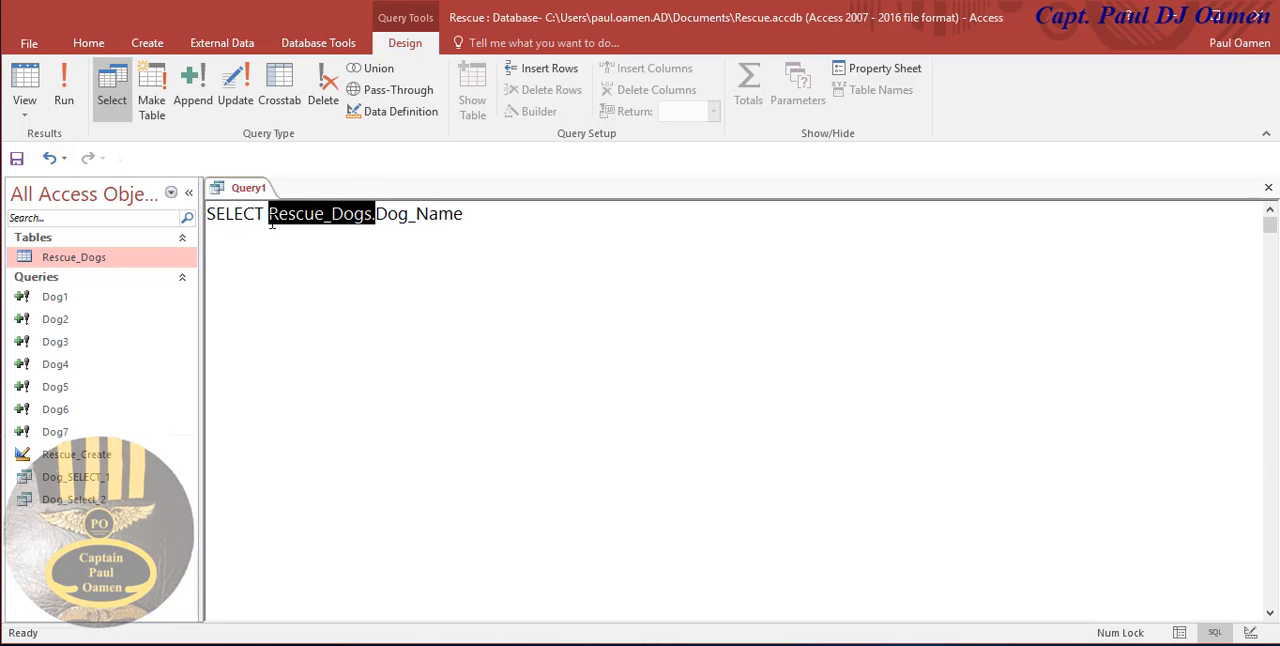
{"action": "left_click", "coordinate": [485, 213]}
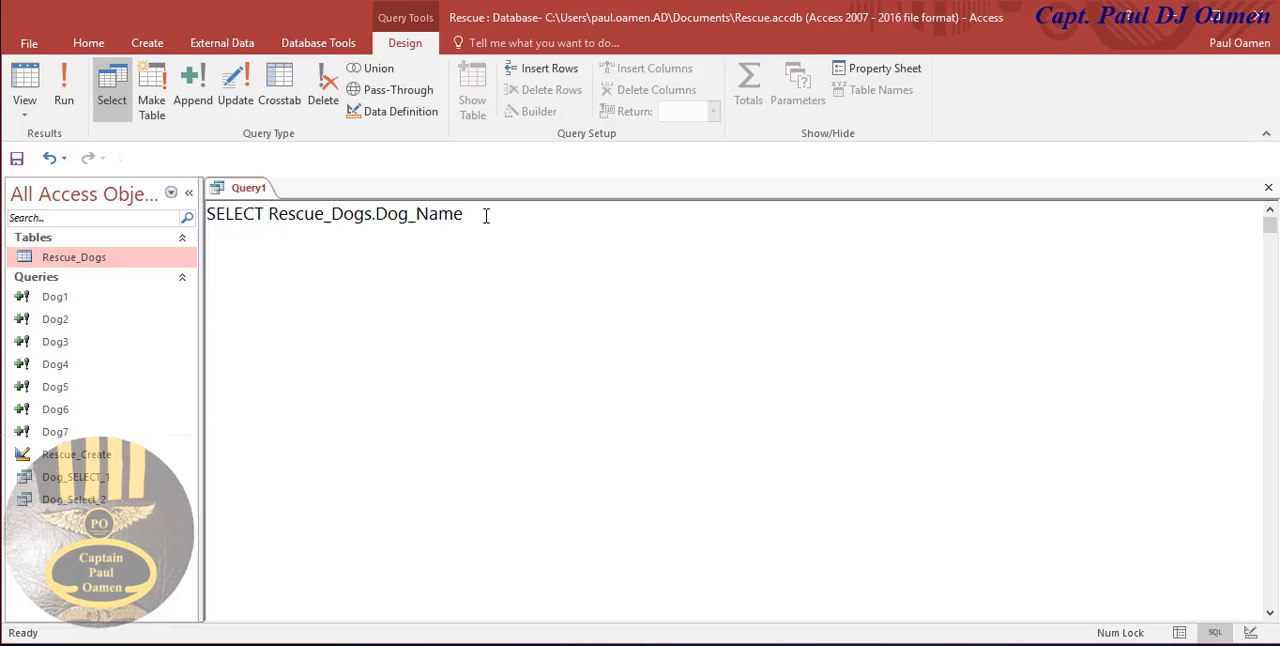
{"action": "type", "text": ","}
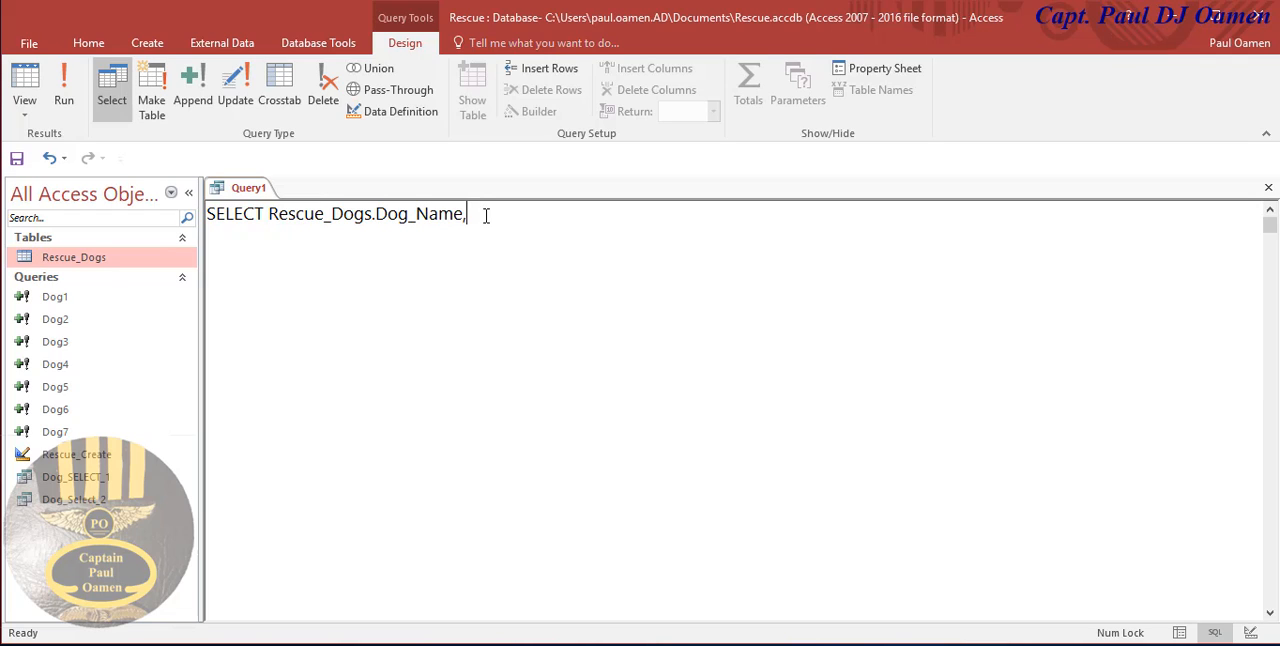
{"action": "type", "text": "Rescue_Dogs."}
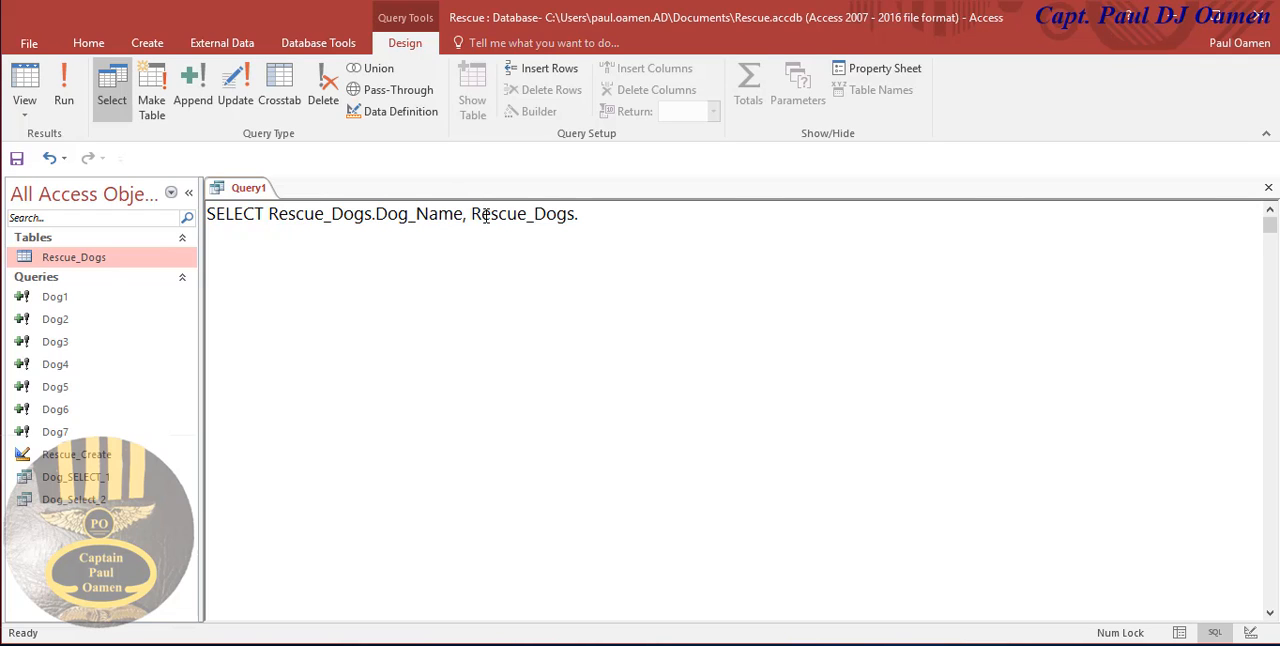
{"action": "type", "text": "Br"}
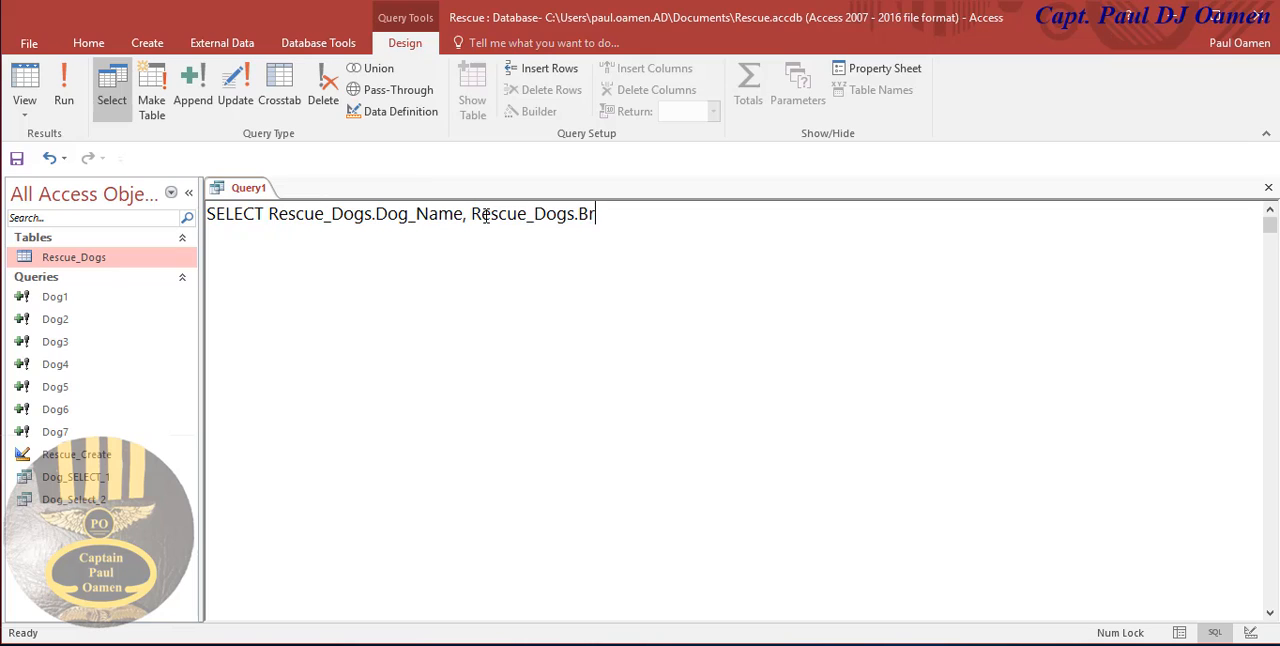
{"action": "type", "text": "eed"}
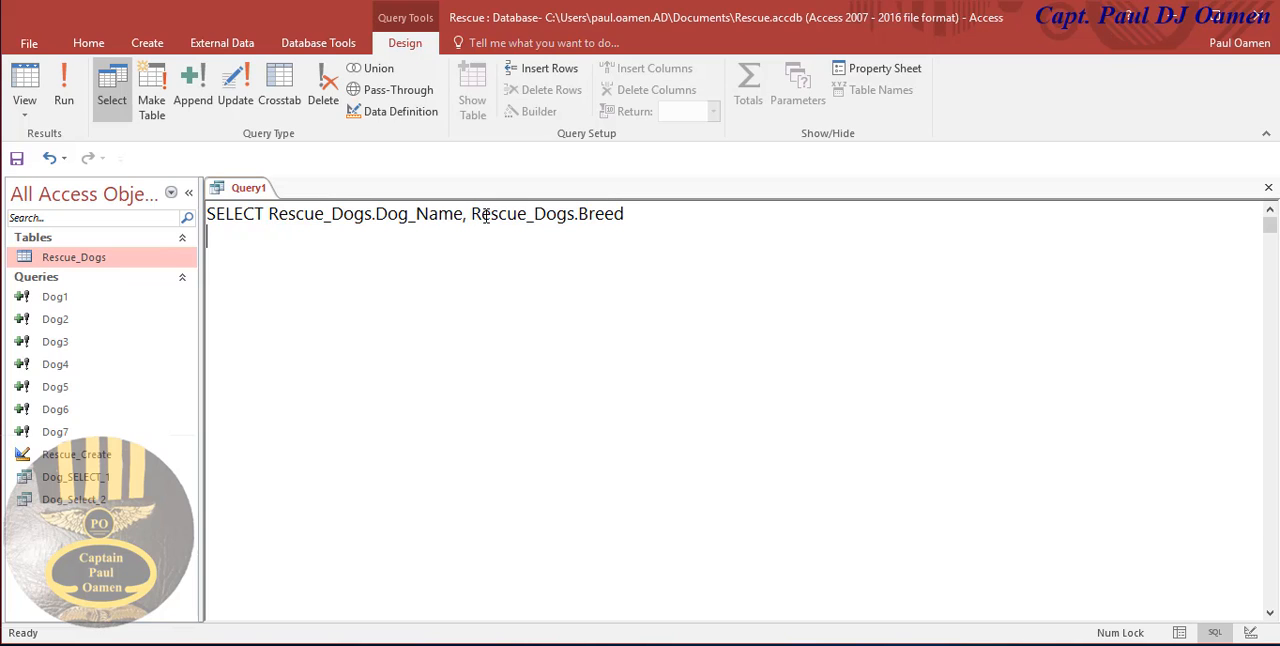
{"action": "type", "text": "FR"}
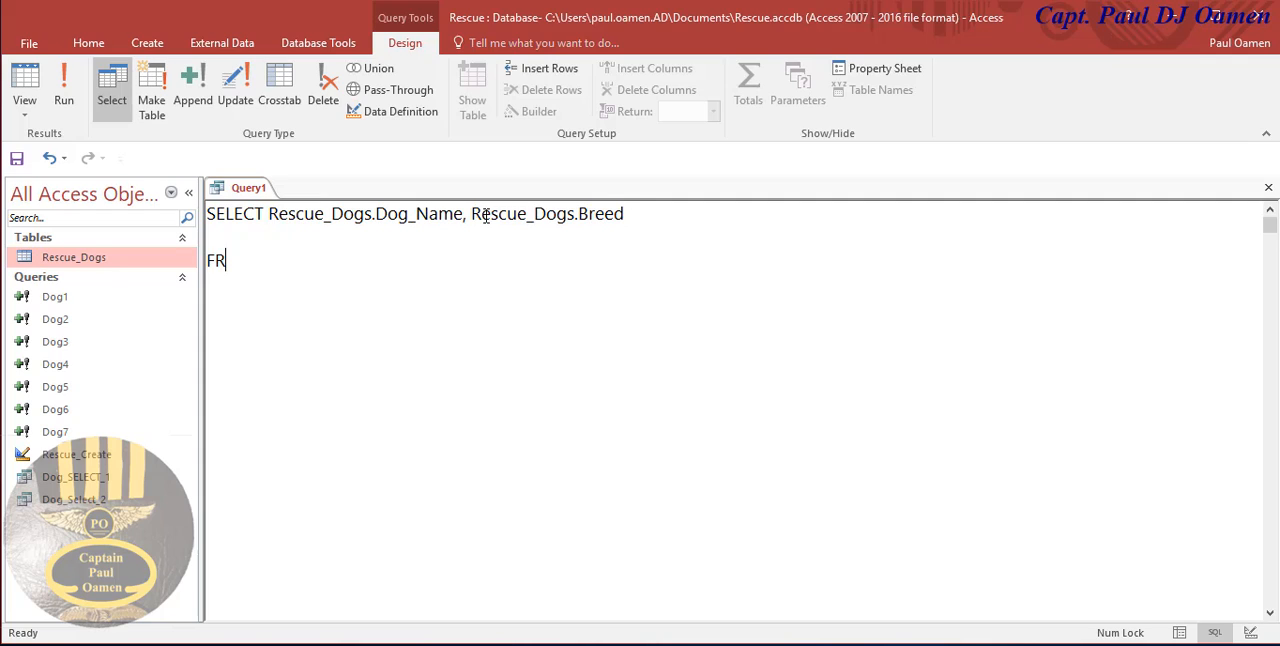
End the query with FROM Rescue_Dogs; and run it, listing six dogs' names and breeds
{"action": "type", "text": "OM"}
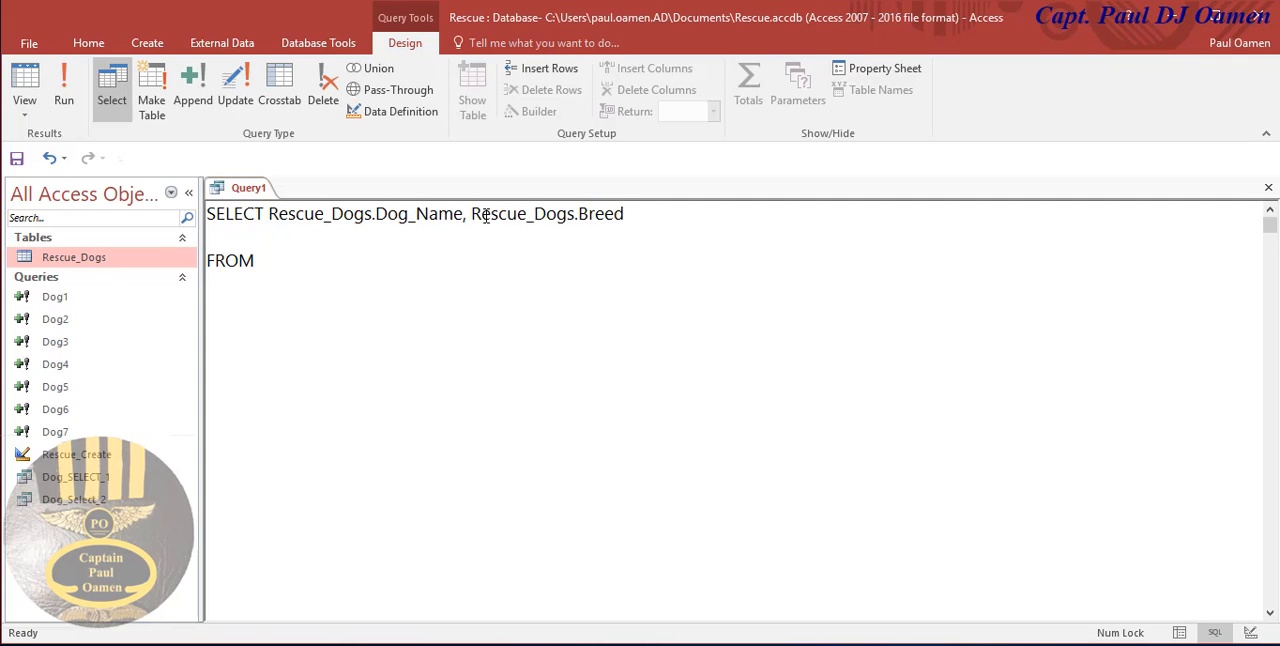
{"action": "left_click", "coordinate": [372, 213]}
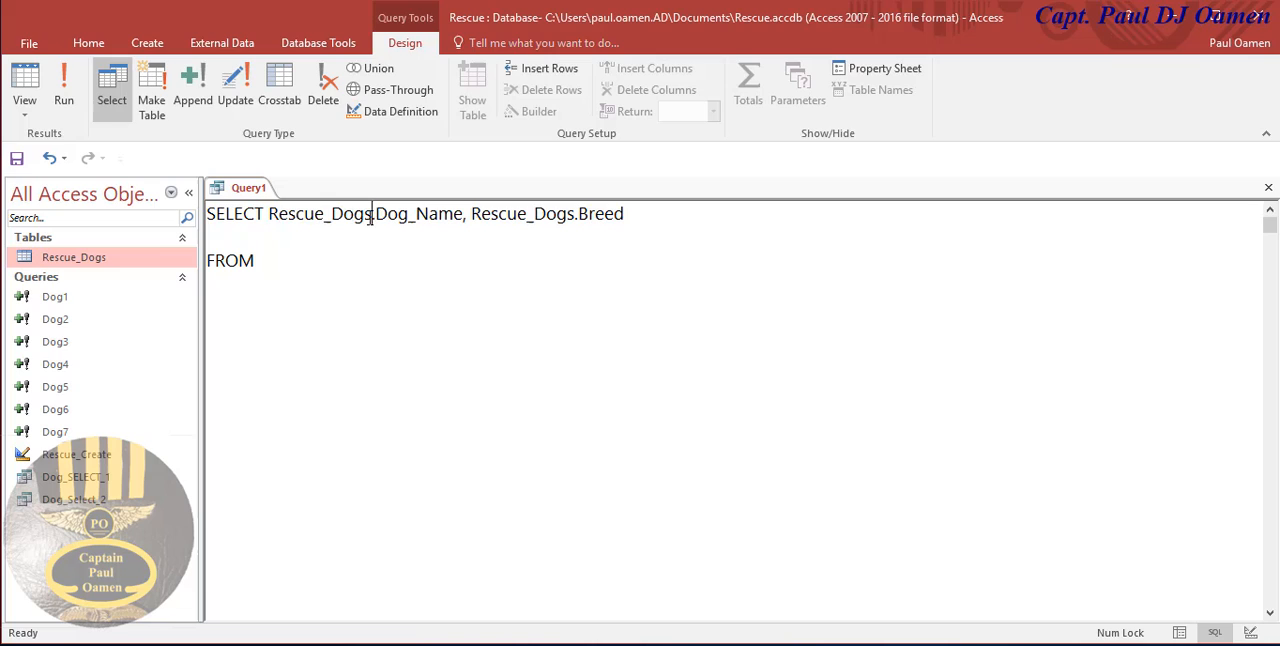
{"action": "double_click", "coordinate": [320, 213]}
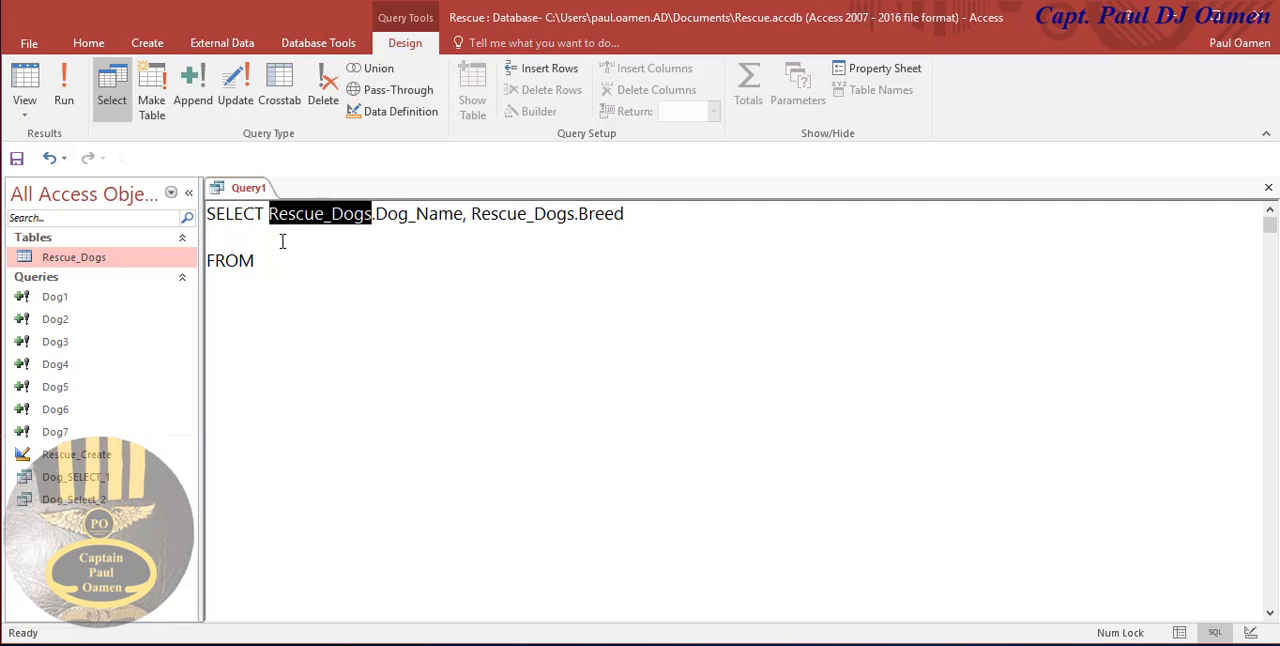
{"action": "type", "text": "Rescue_Dogs"}
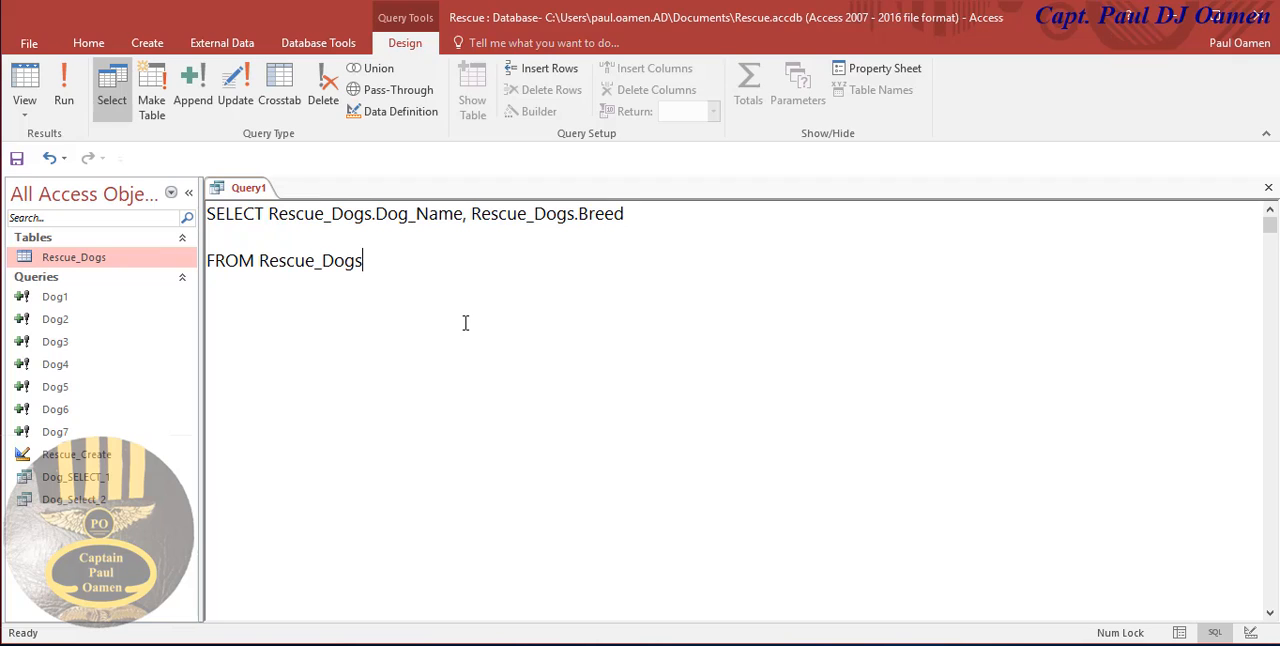
{"action": "left_click", "coordinate": [270, 213]}
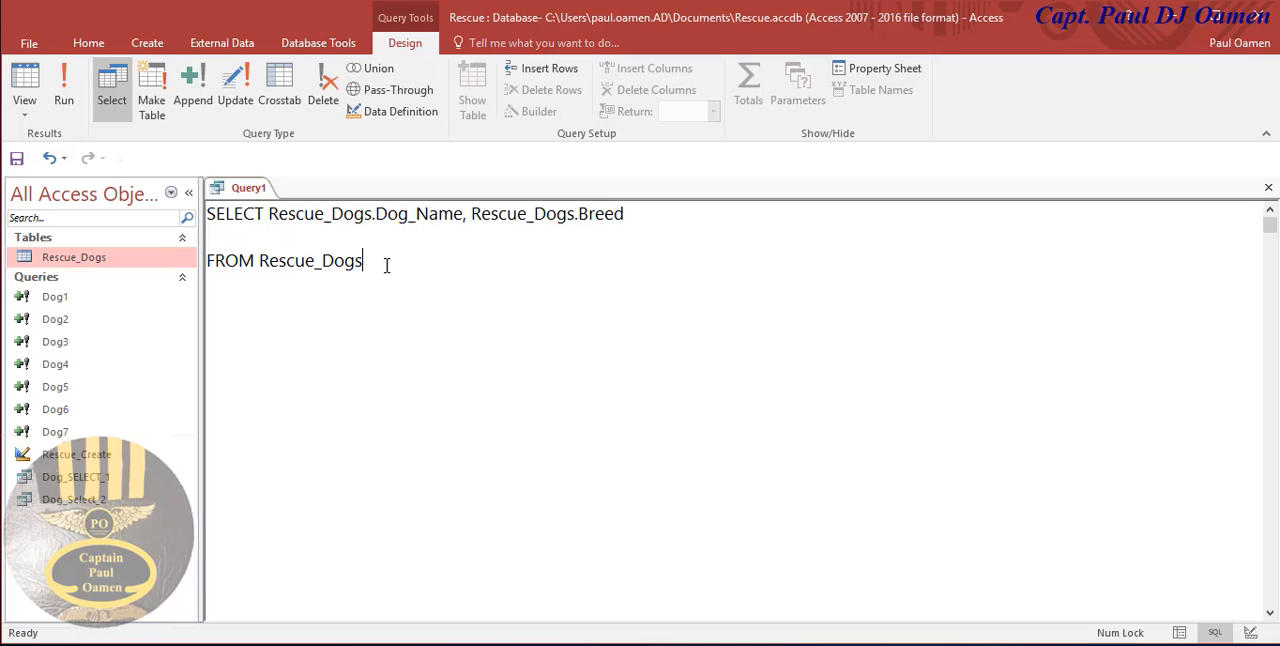
{"action": "type", "text": ";"}
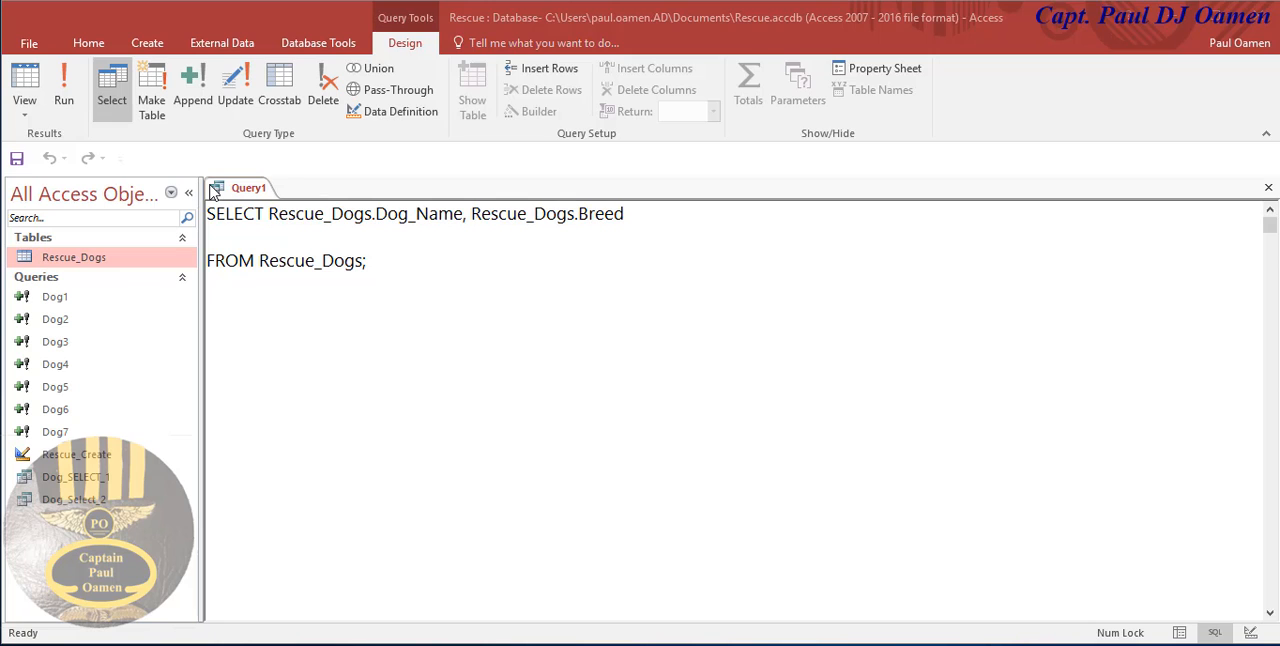
{"action": "left_click", "coordinate": [64, 88]}
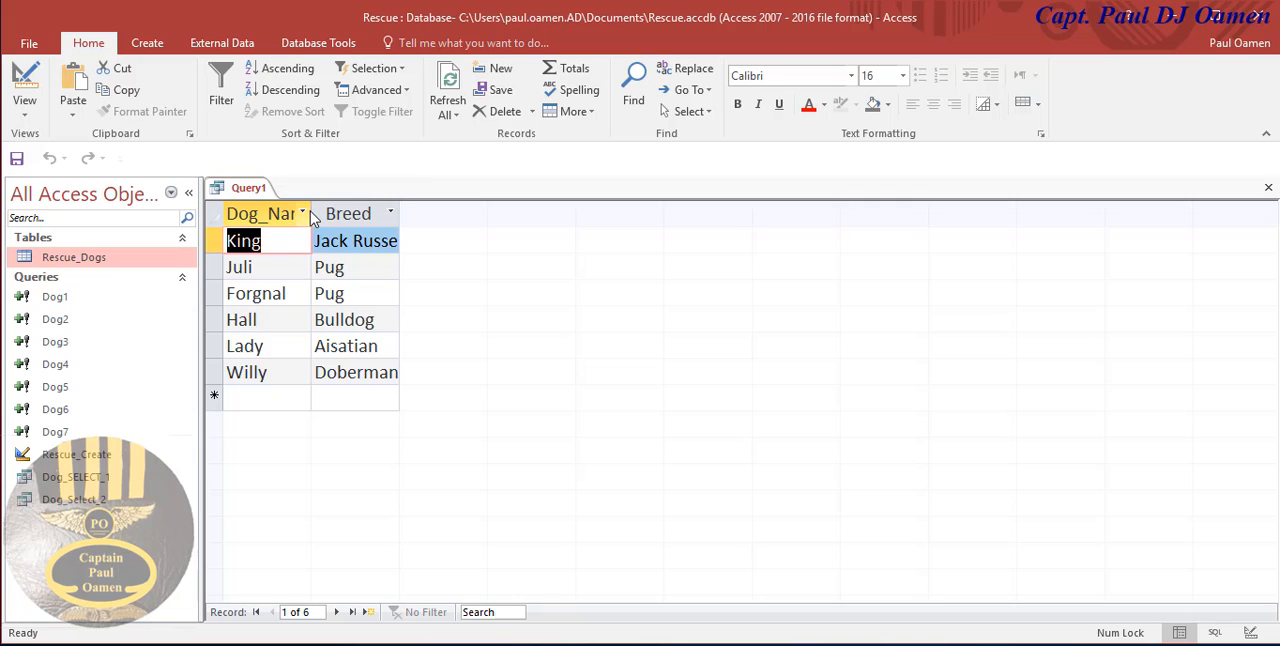
Switch Query1 back to SQL View and rerun it, listing all six dogs' names and breeds
{"action": "left_click", "coordinate": [260, 213]}
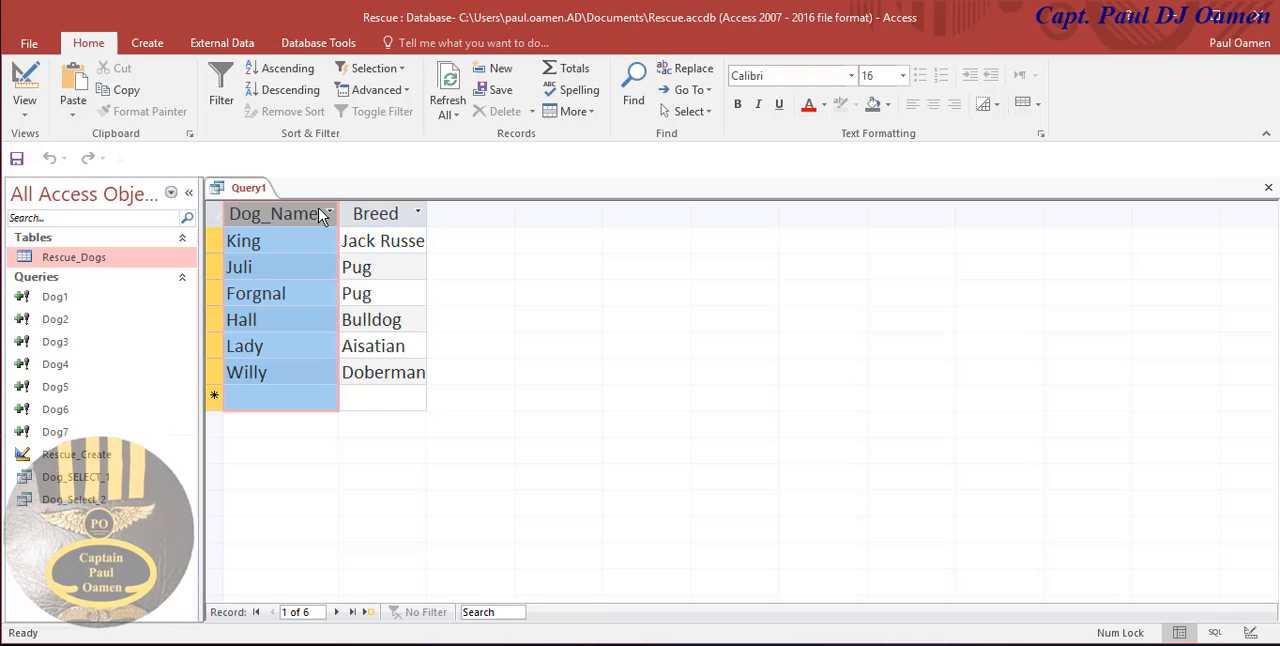
{"action": "mouse_move", "coordinate": [480, 437]}
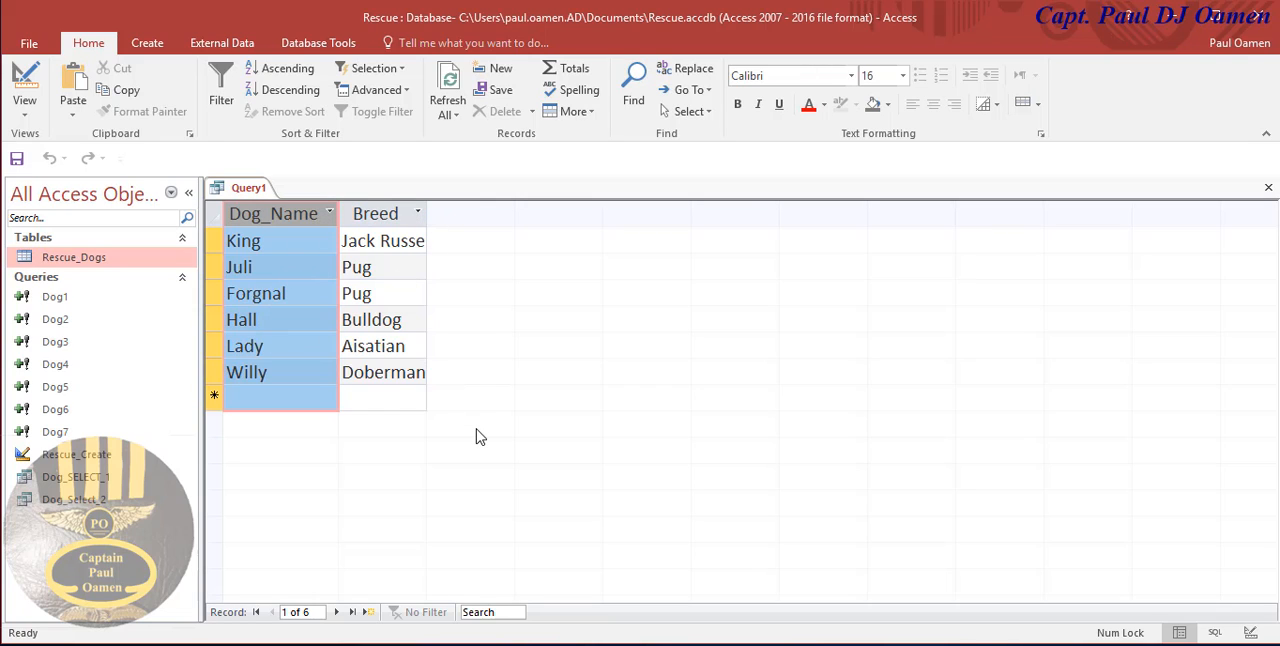
{"action": "mouse_move", "coordinate": [483, 419]}
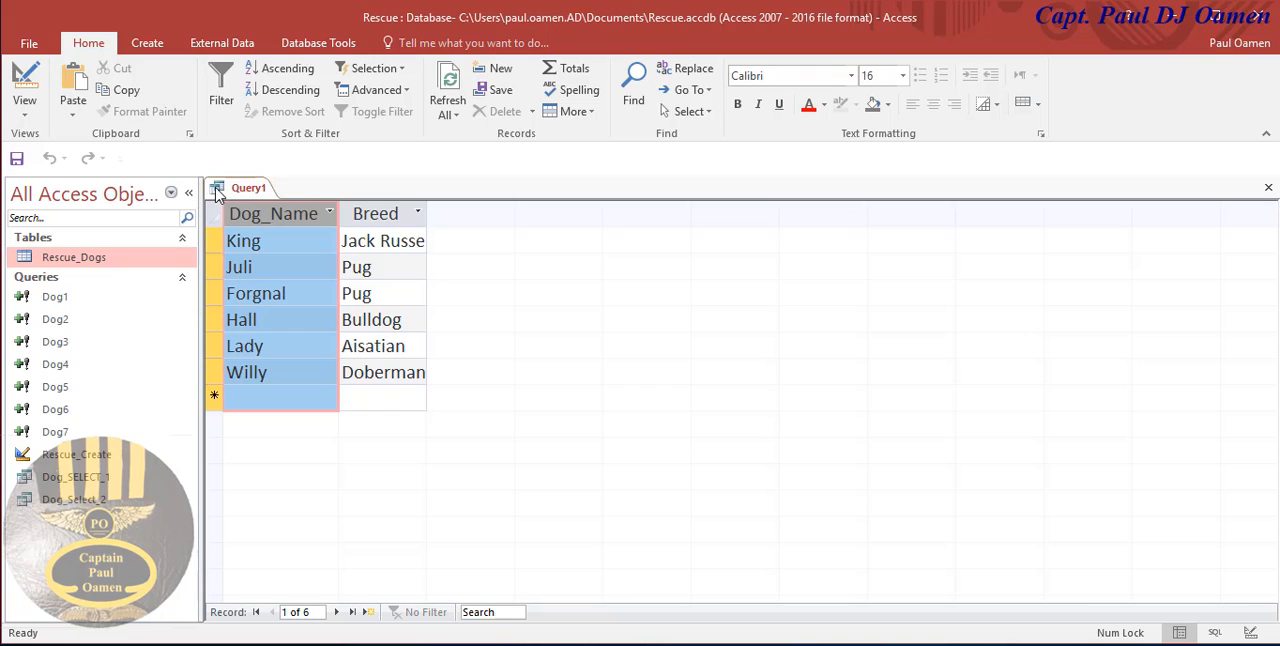
{"action": "right_click", "coordinate": [248, 188]}
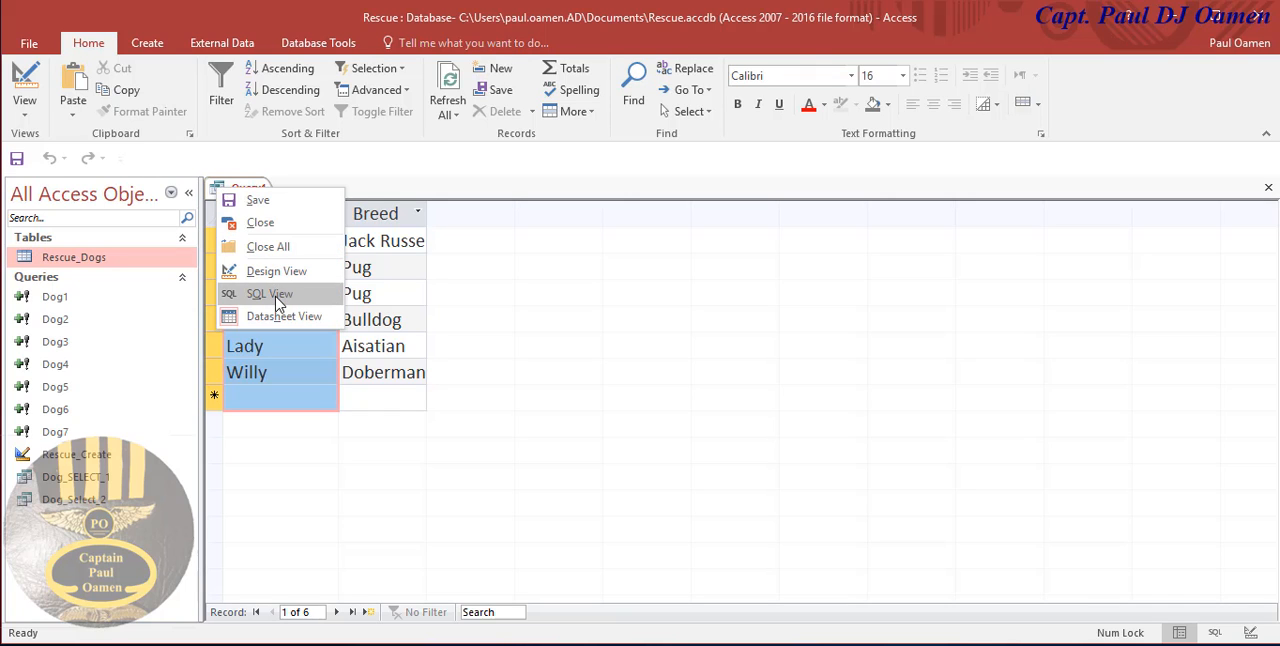
{"action": "left_click", "coordinate": [269, 293]}
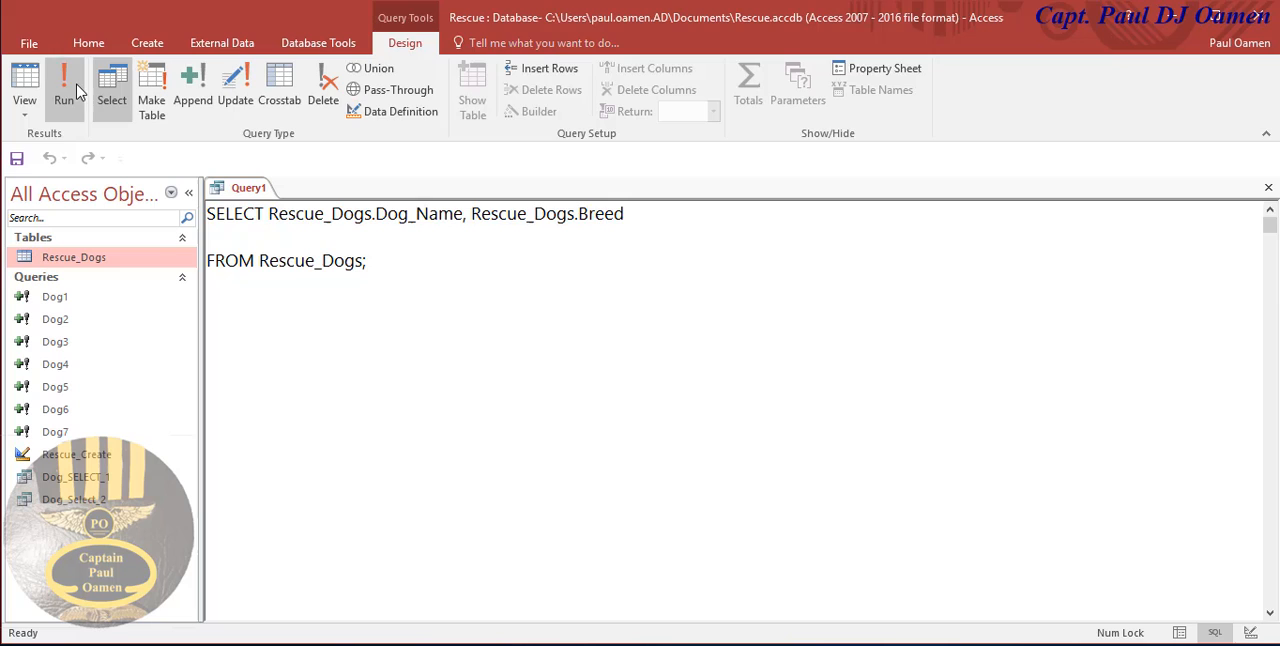
{"action": "left_click", "coordinate": [64, 85]}
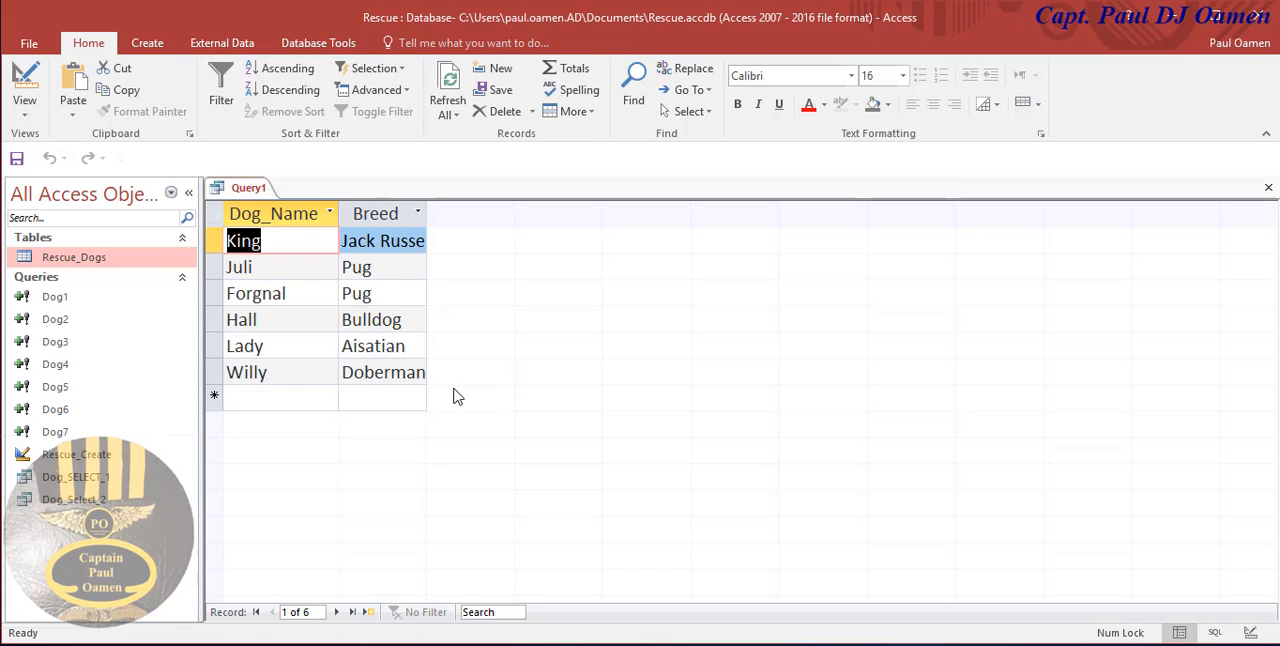